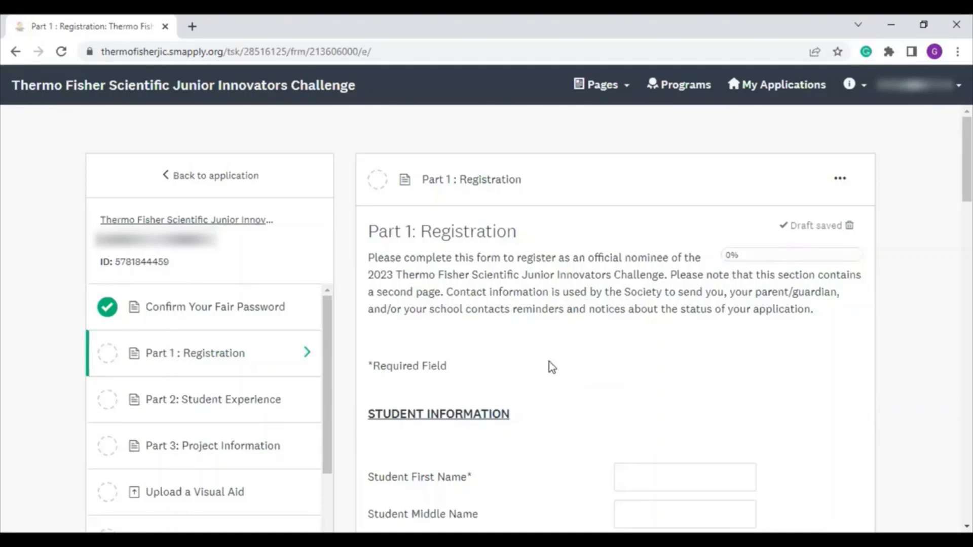
pyautogui.moveTo(531, 368)
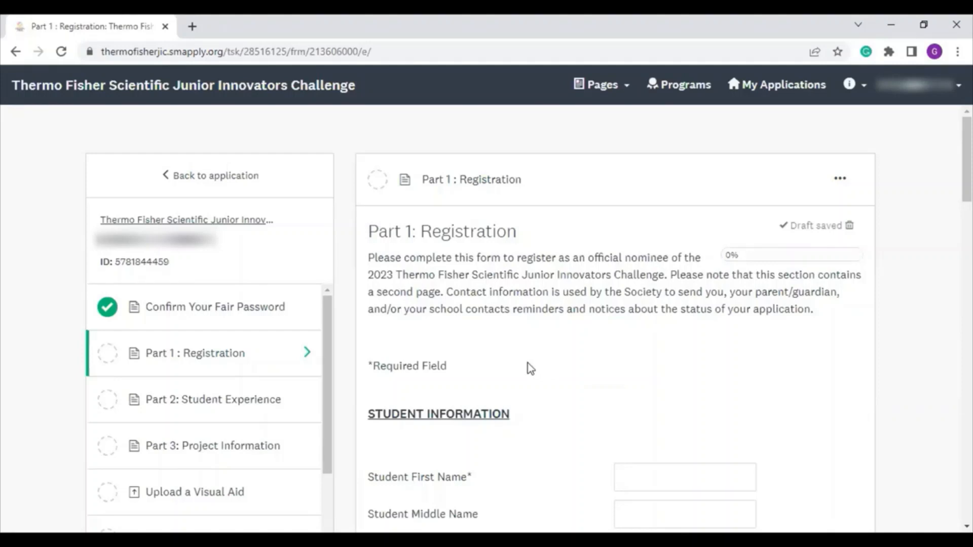
pyautogui.moveTo(552, 370)
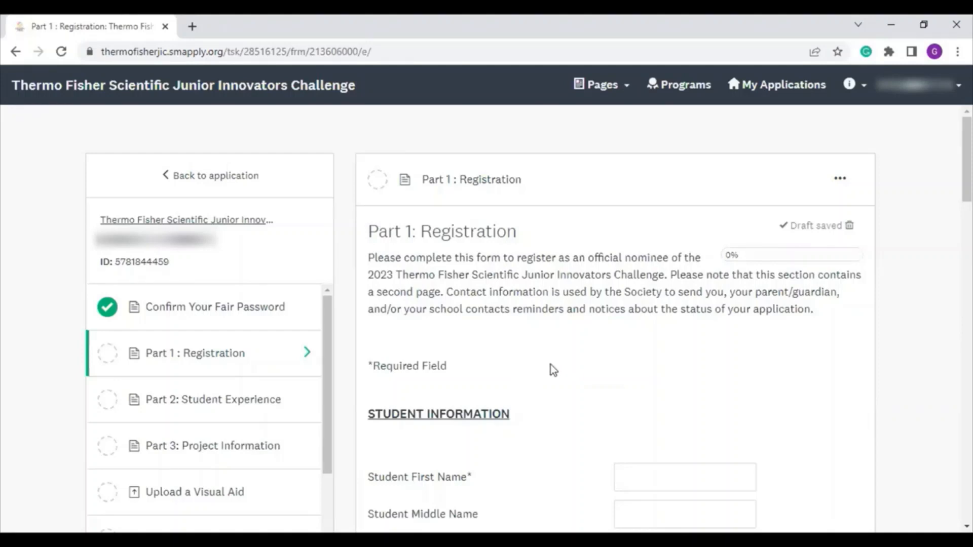
pyautogui.moveTo(552, 370)
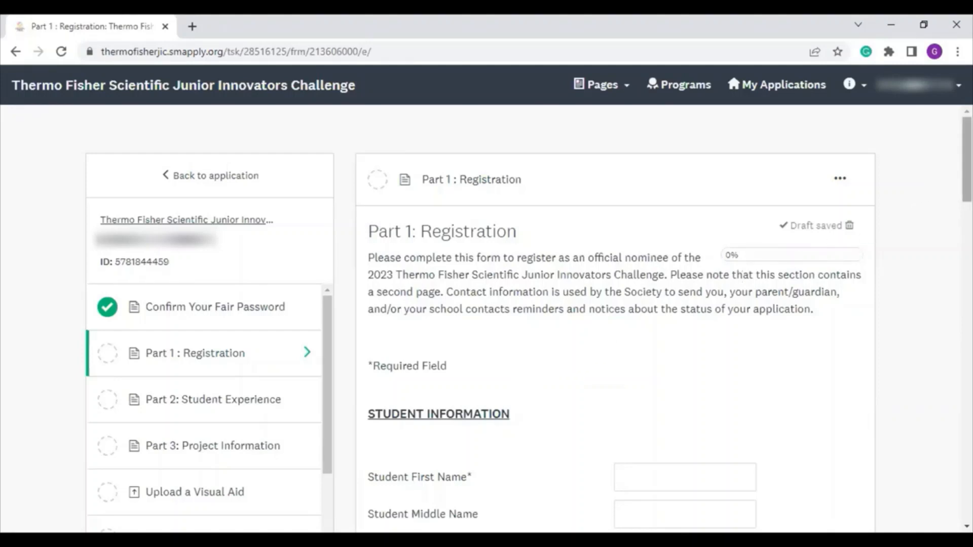
# Step: Review the parent/guardian fields further down the registration form
pyautogui.scroll(-3)
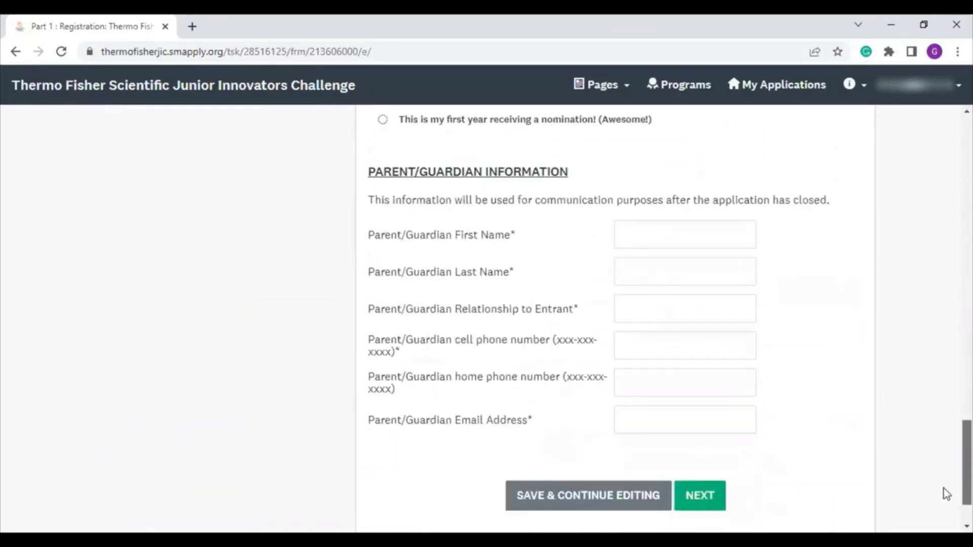
pyautogui.scroll(-3)
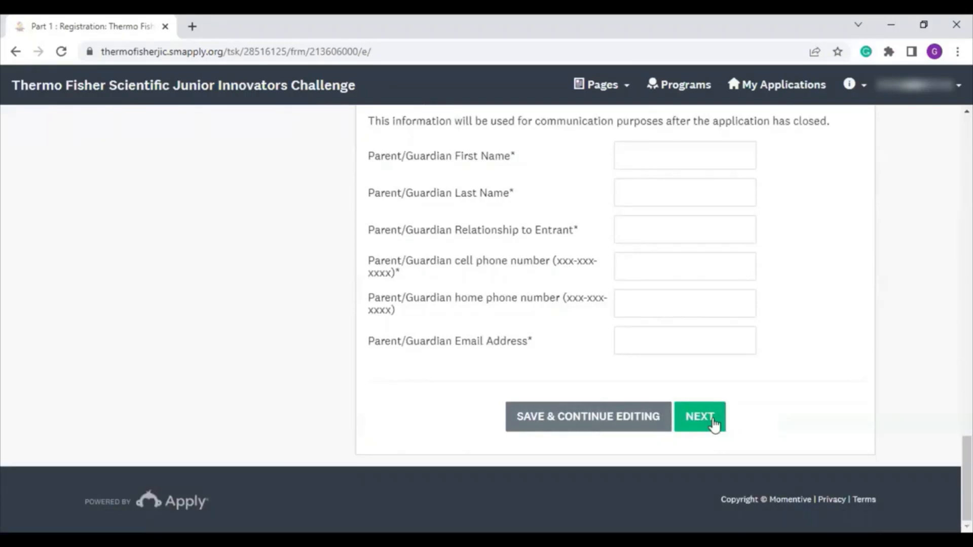
pyautogui.moveTo(747, 425)
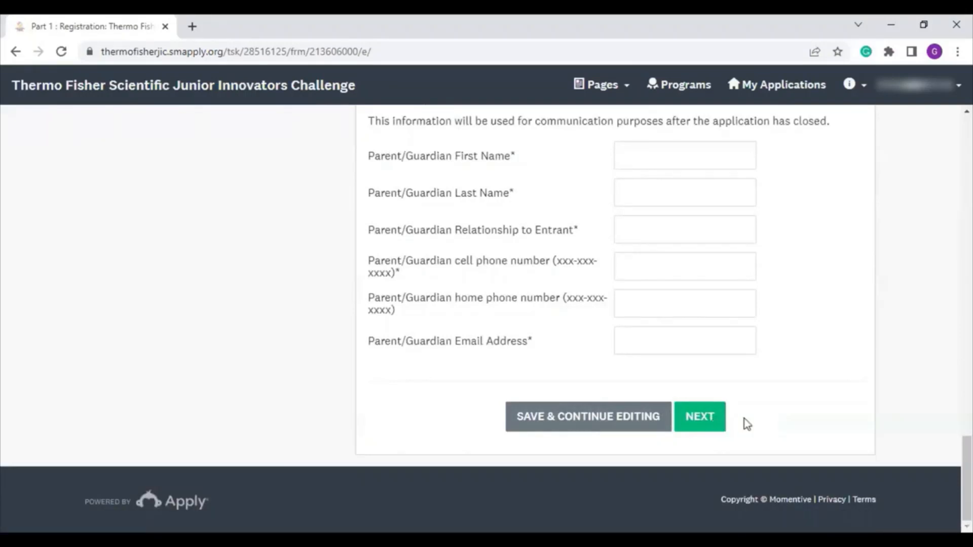
pyautogui.click(699, 416)
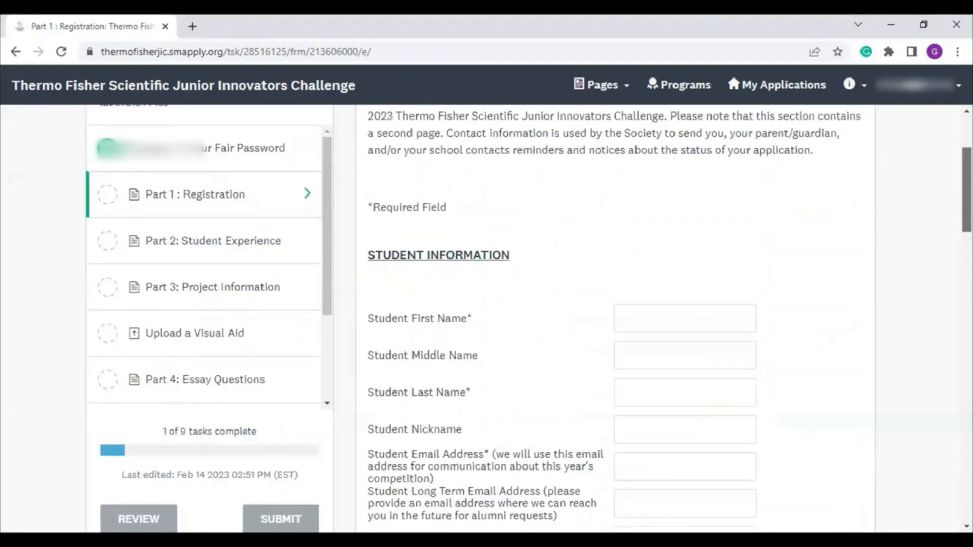
pyautogui.scroll(-3)
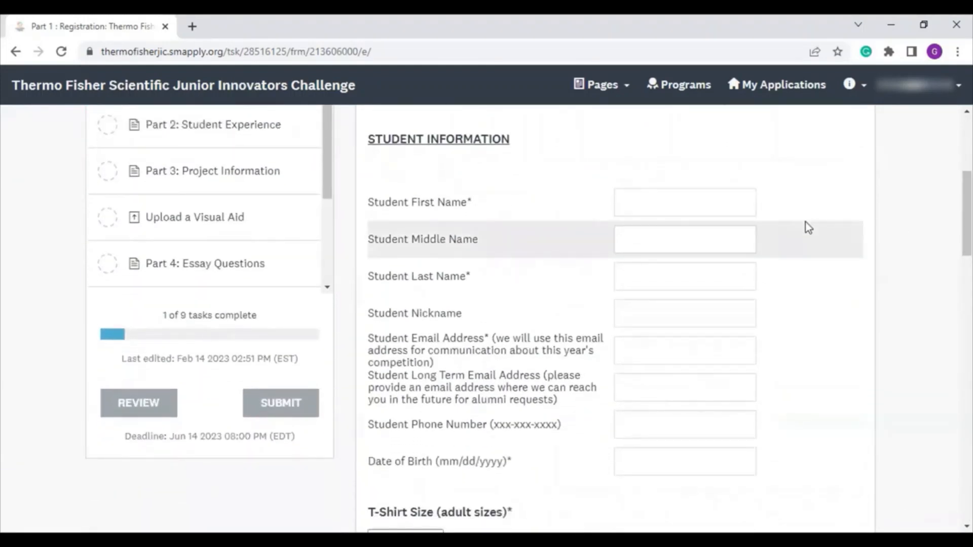
pyautogui.moveTo(598, 430)
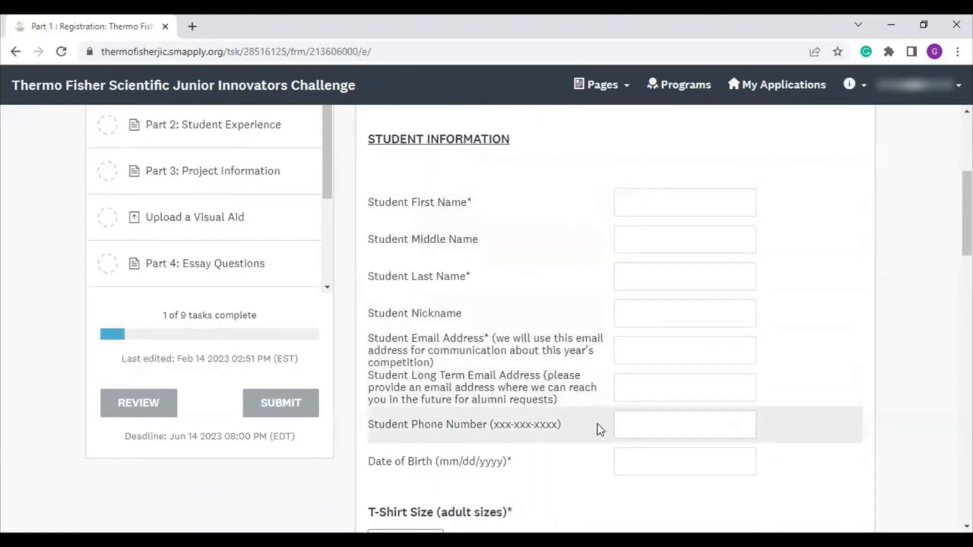
pyautogui.scroll(-3)
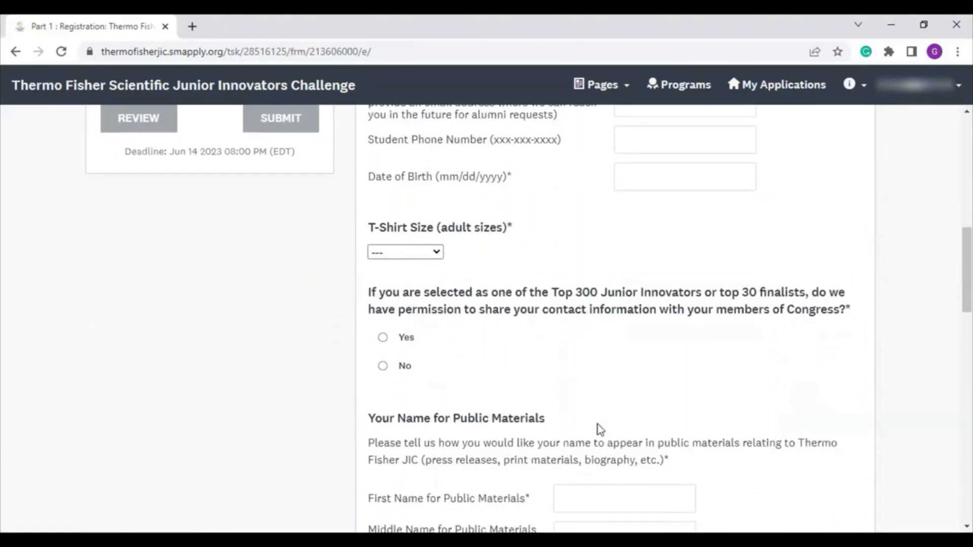
pyautogui.scroll(3)
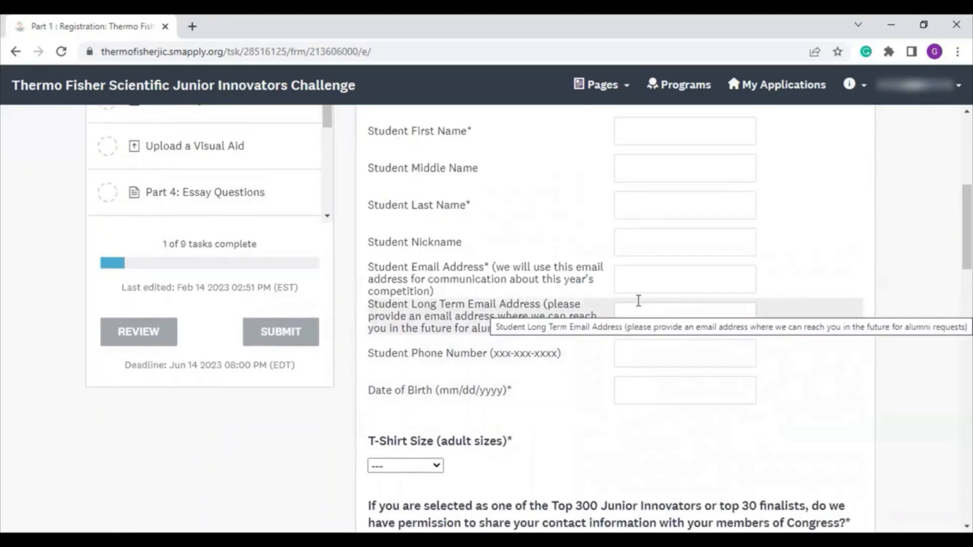
pyautogui.moveTo(633, 283)
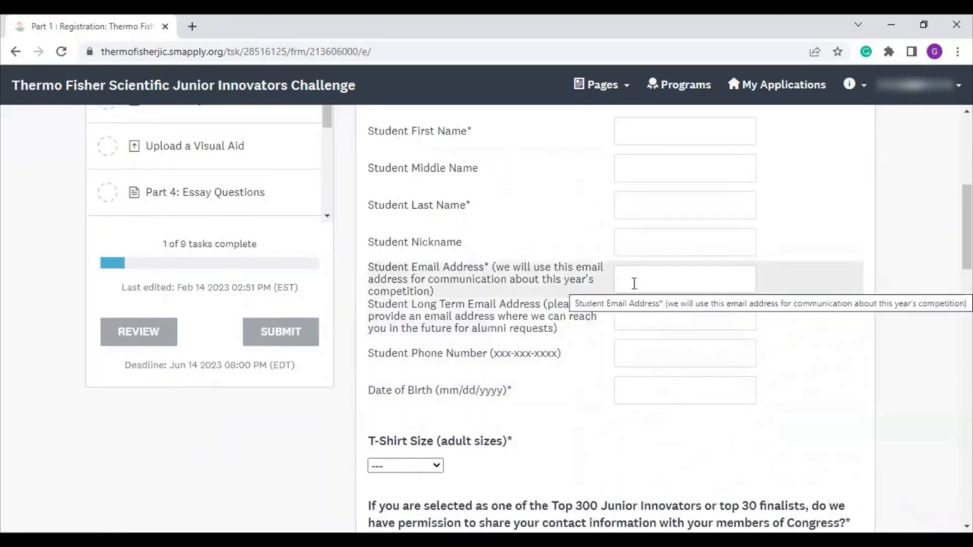
pyautogui.moveTo(633, 315)
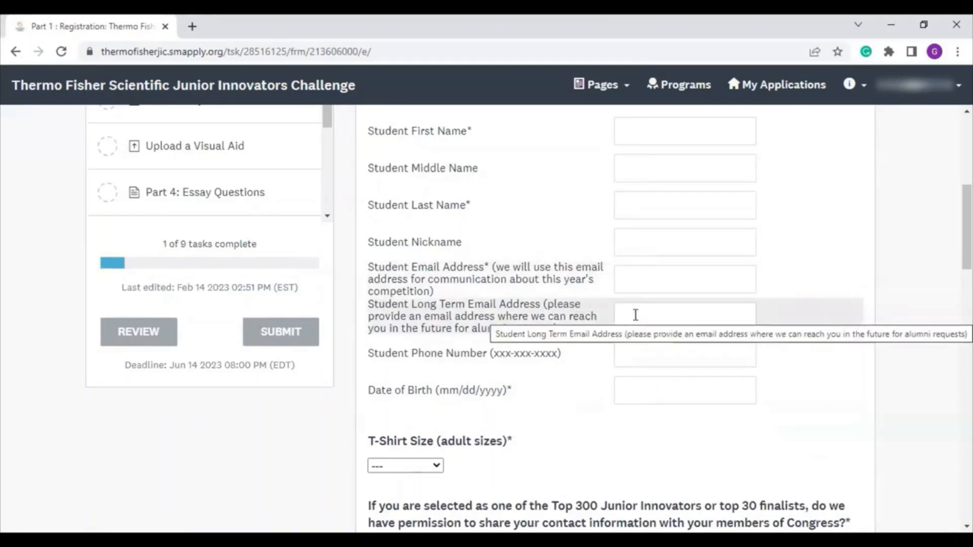
pyautogui.scroll(-3)
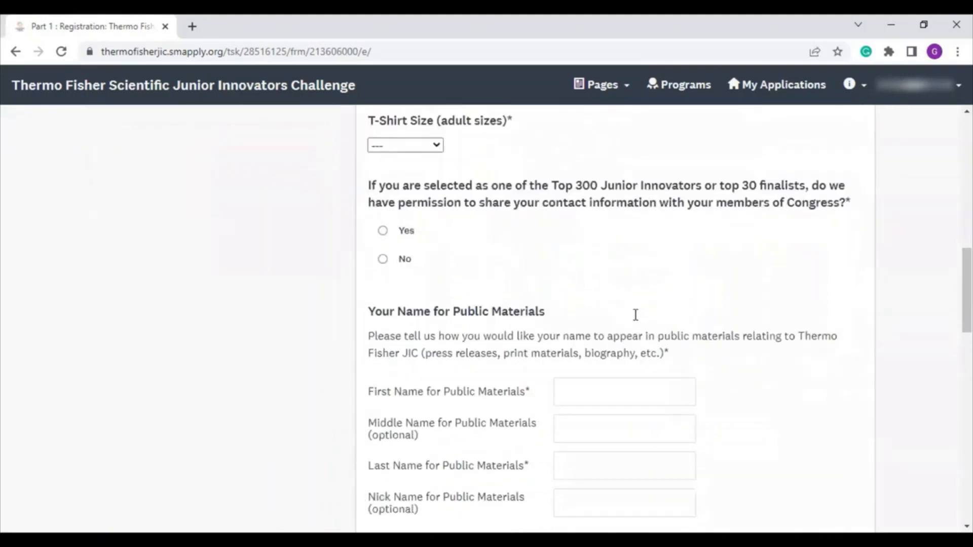
pyautogui.scroll(-3)
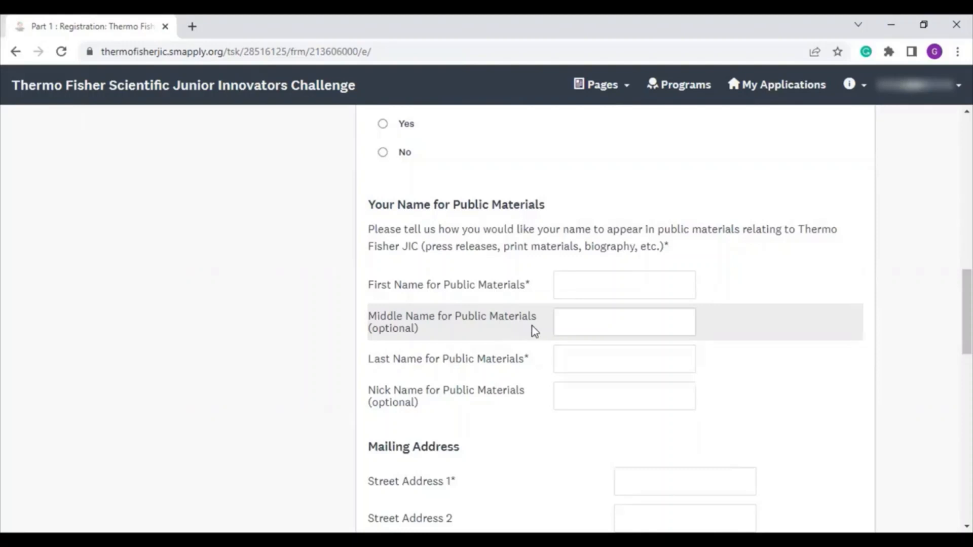
pyautogui.scroll(-3)
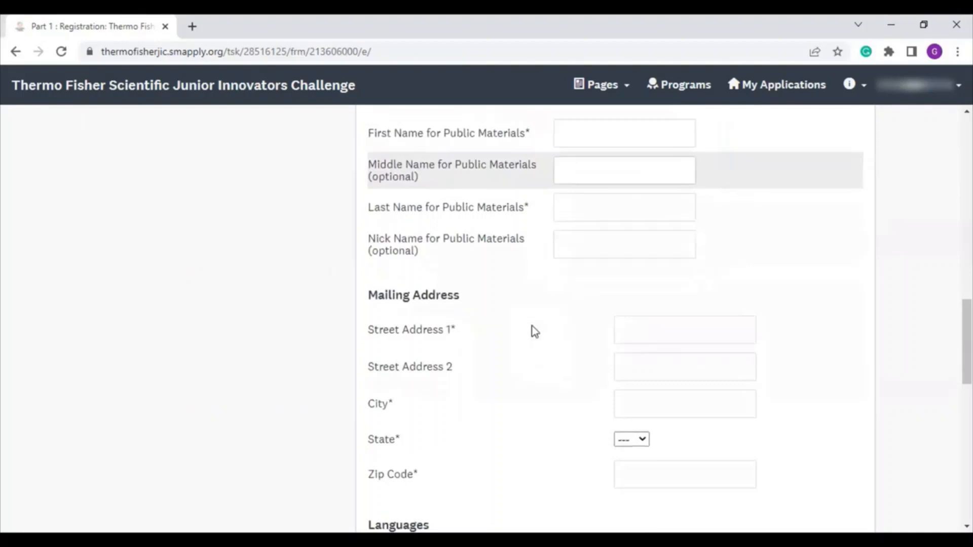
pyautogui.scroll(-3)
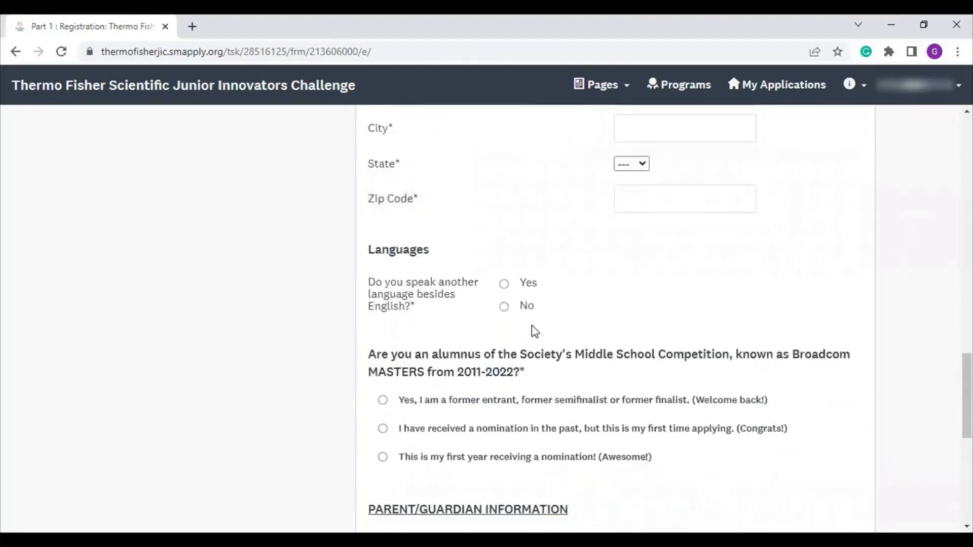
pyautogui.moveTo(501, 301)
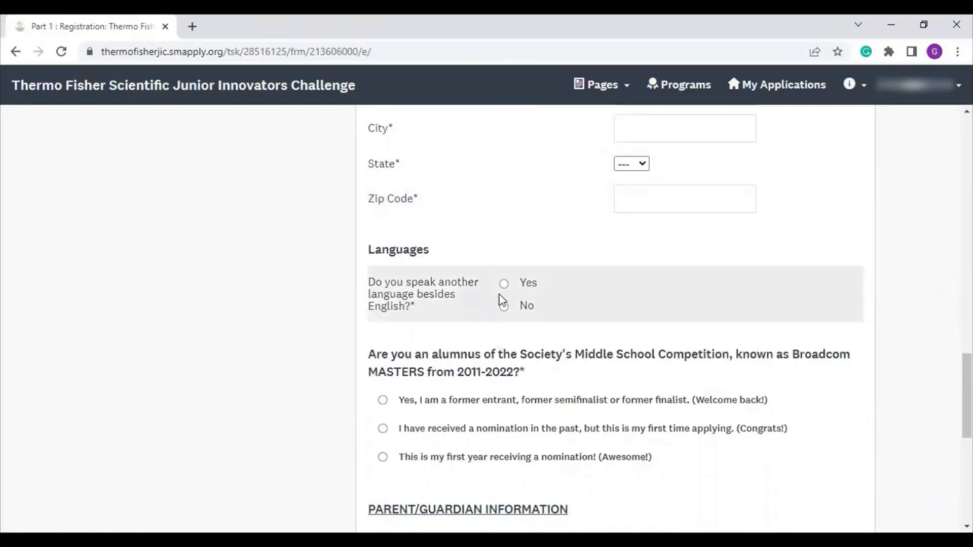
# Step: Answer Yes to speaking another language besides English
pyautogui.click(503, 284)
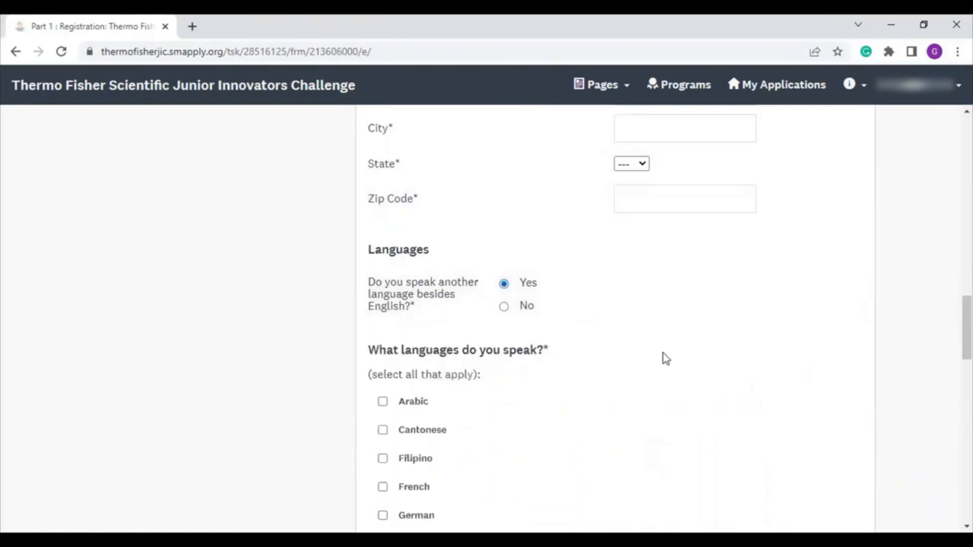
pyautogui.scroll(-3)
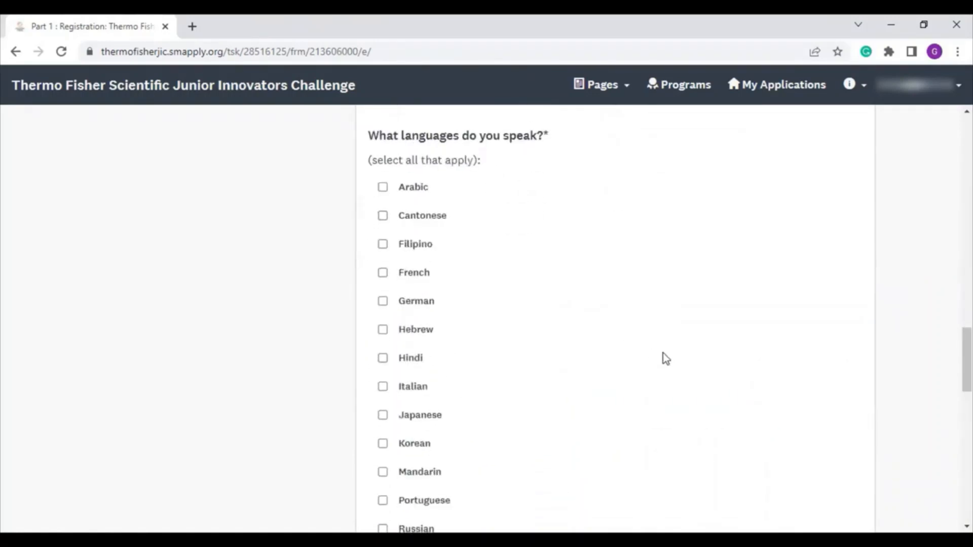
pyautogui.scroll(-3)
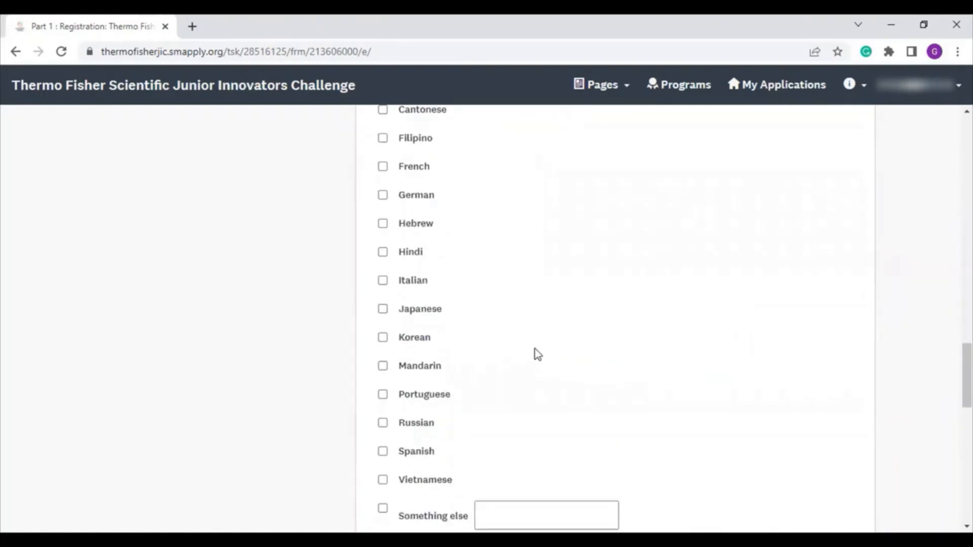
pyautogui.scroll(-3)
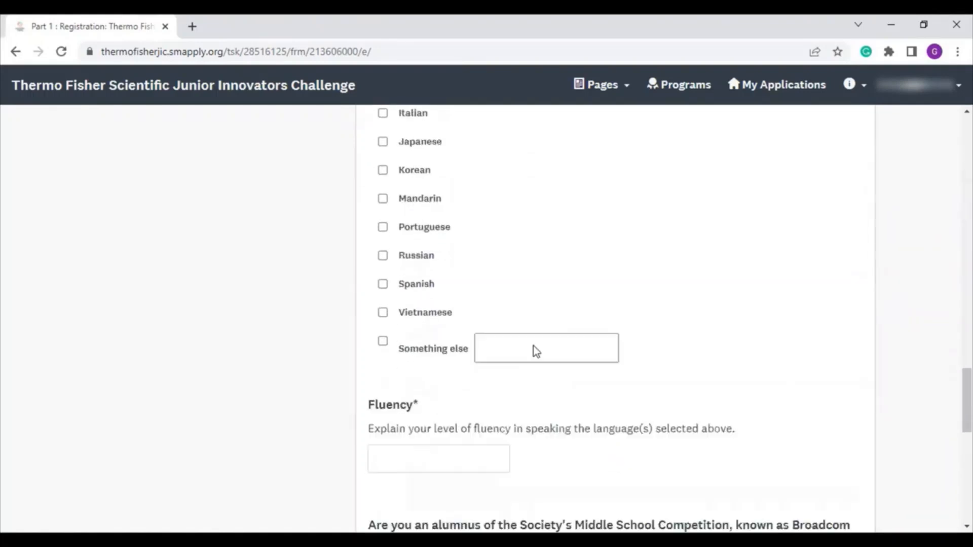
pyautogui.scroll(3)
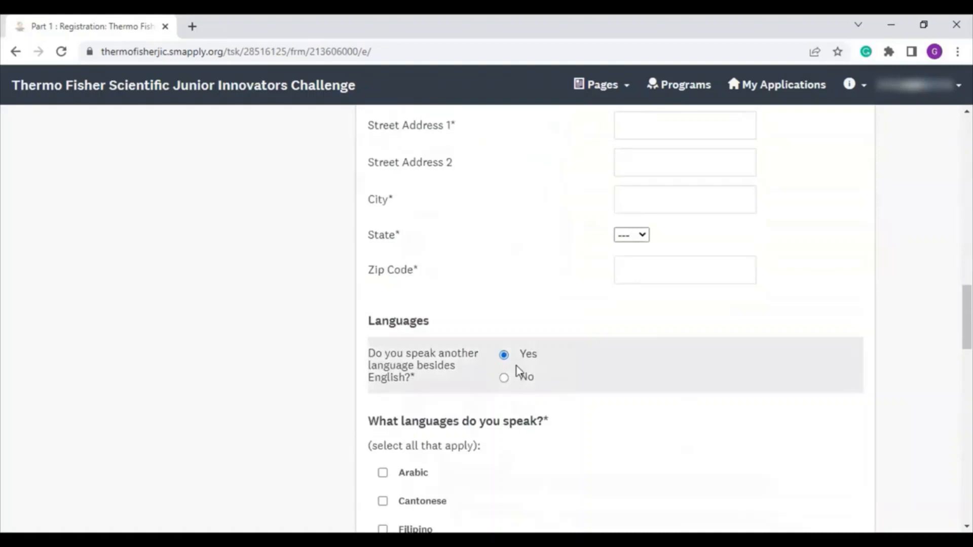
# Step: Select another option lower on the form and continue down the page
pyautogui.click(503, 376)
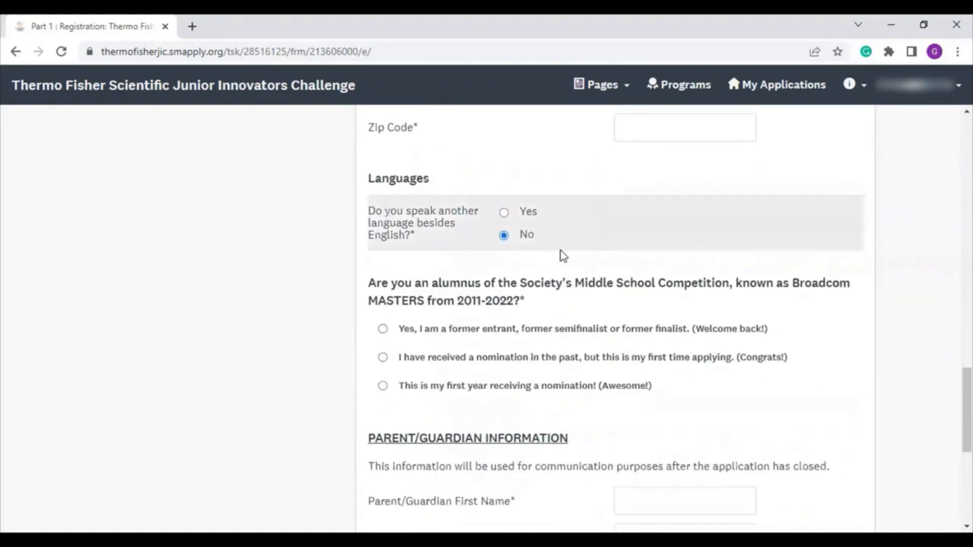
pyautogui.scroll(-3)
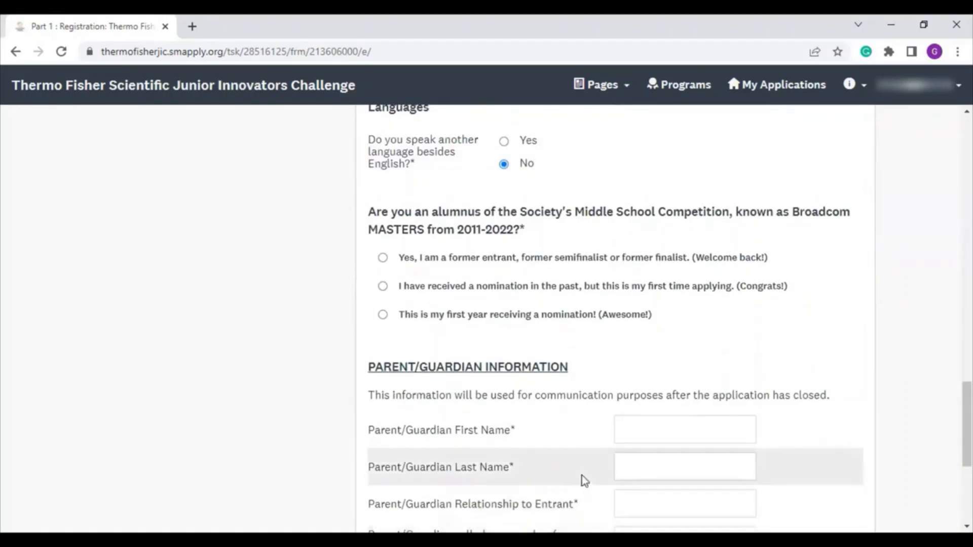
pyautogui.scroll(-3)
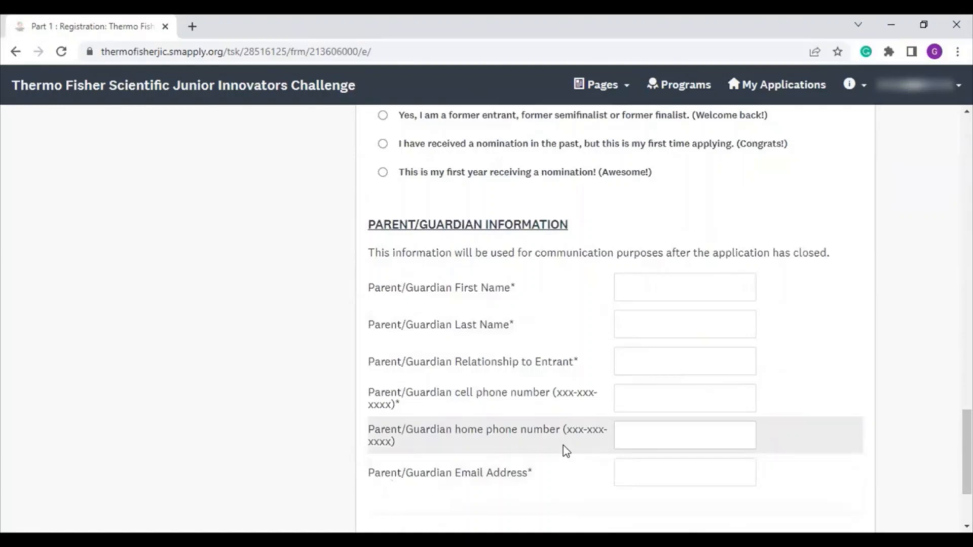
pyautogui.moveTo(556, 451)
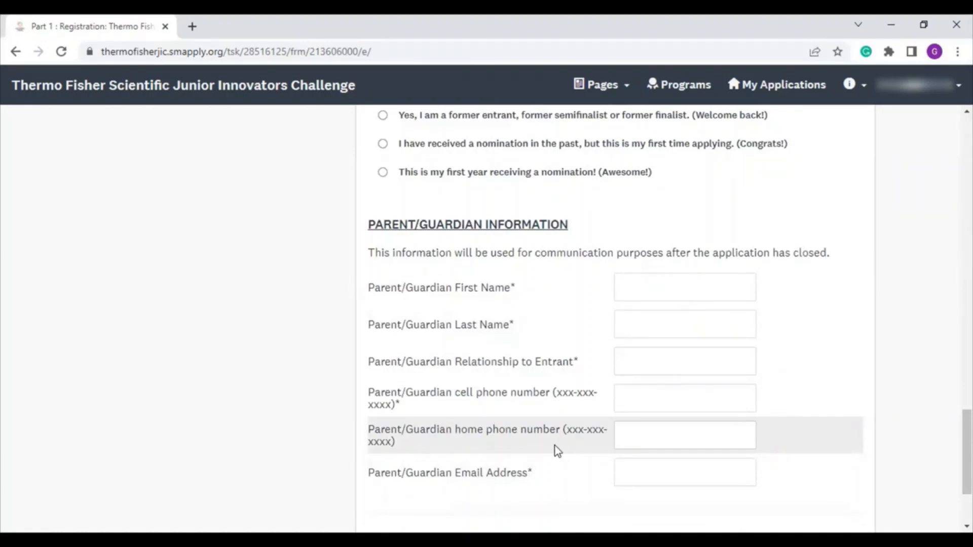
pyautogui.scroll(-3)
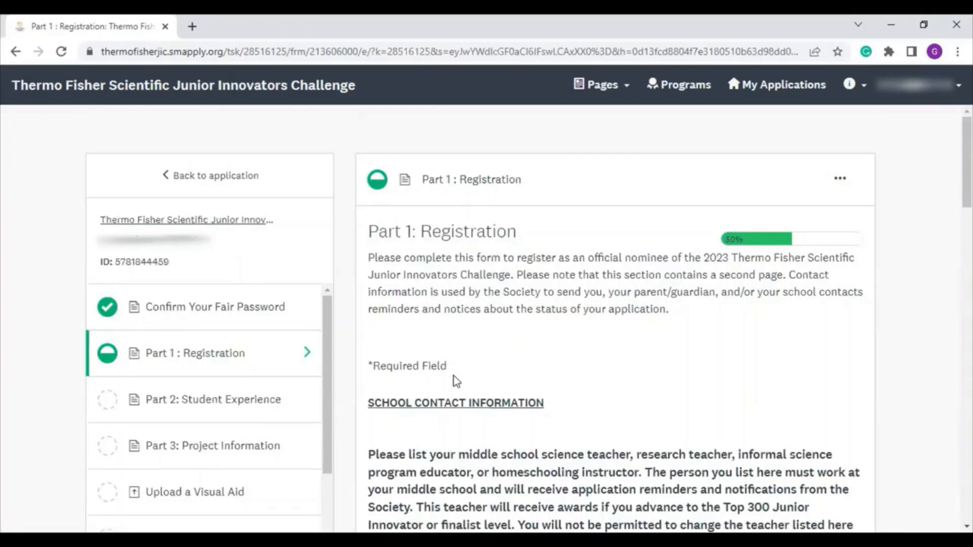
pyautogui.scroll(-3)
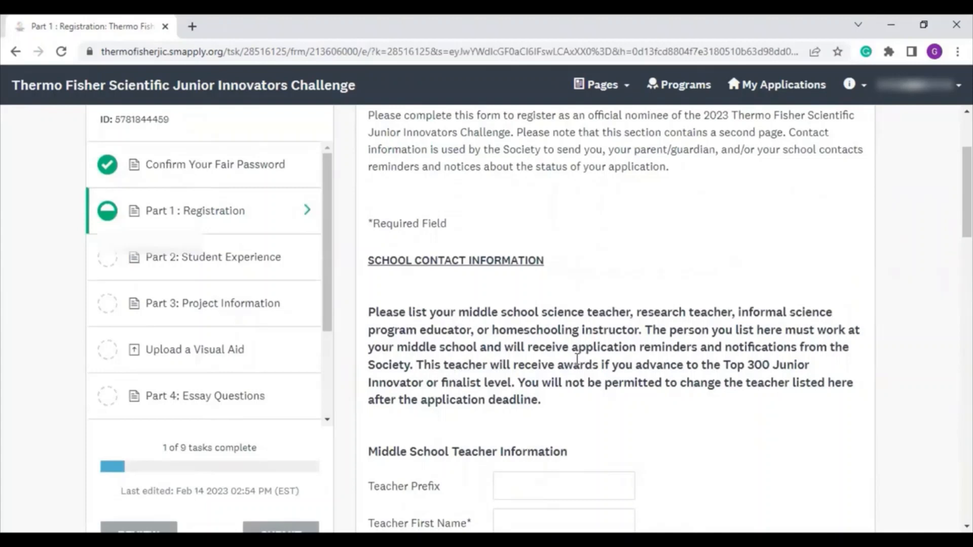
pyautogui.scroll(3)
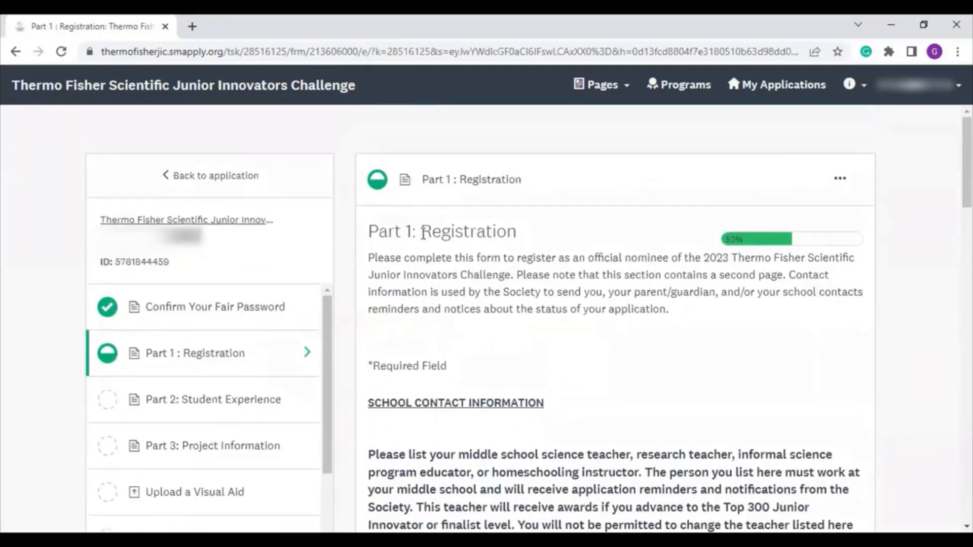
pyautogui.moveTo(384, 186)
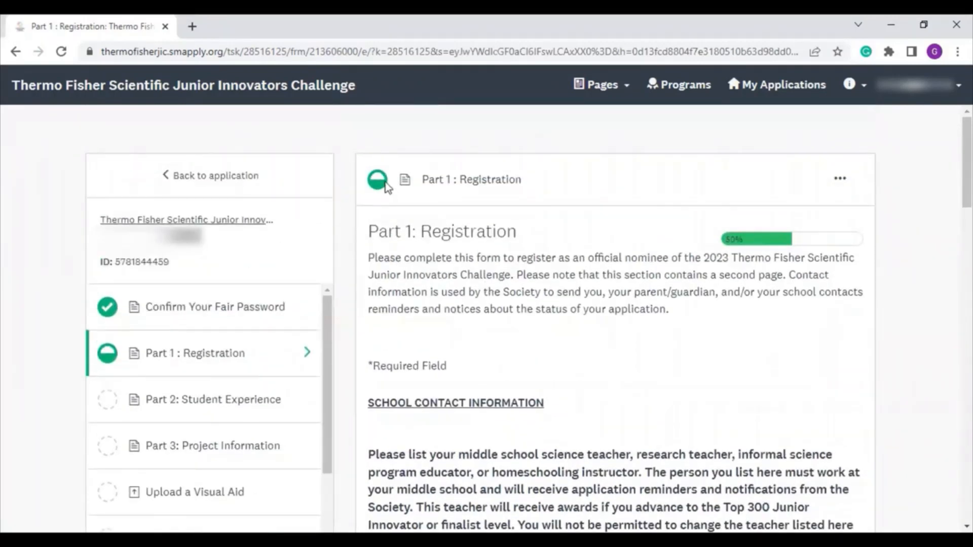
pyautogui.moveTo(722, 248)
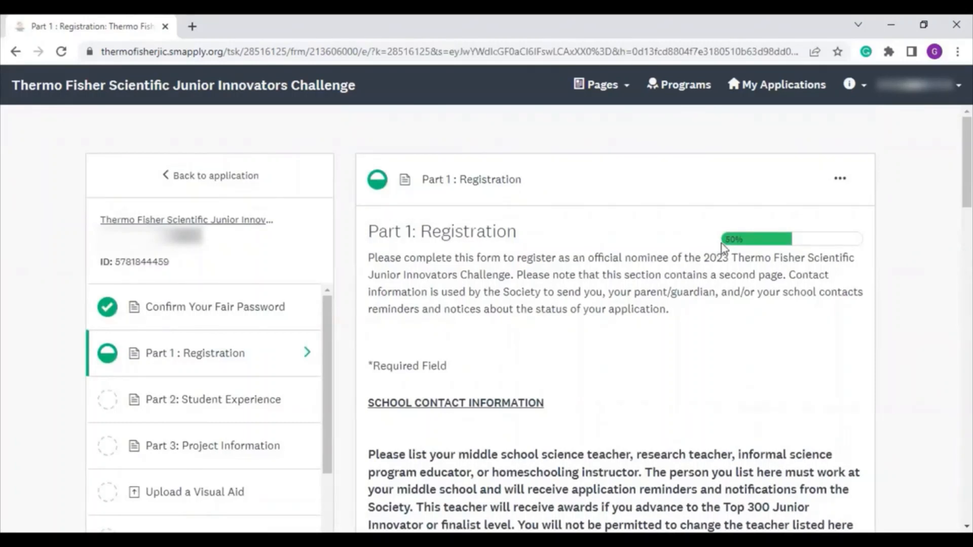
pyautogui.moveTo(778, 244)
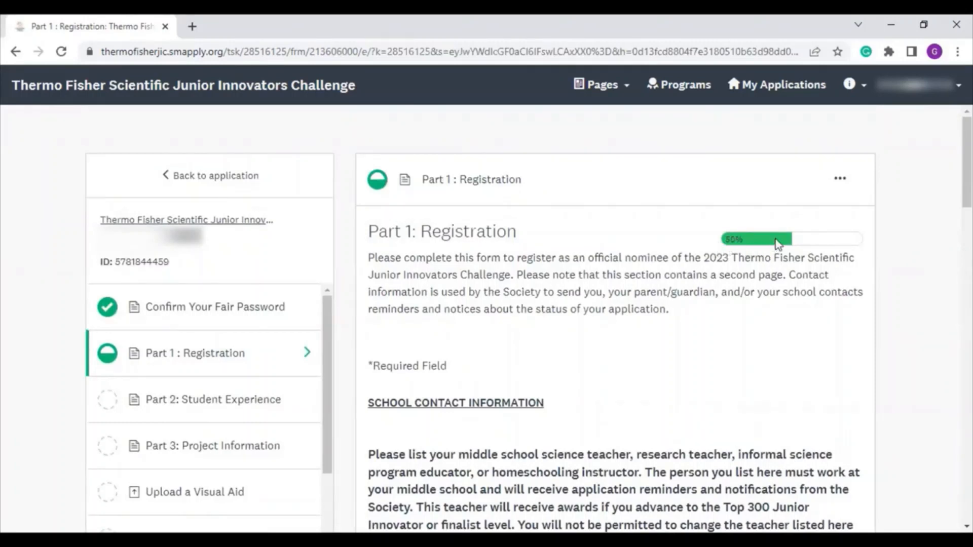
pyautogui.moveTo(853, 242)
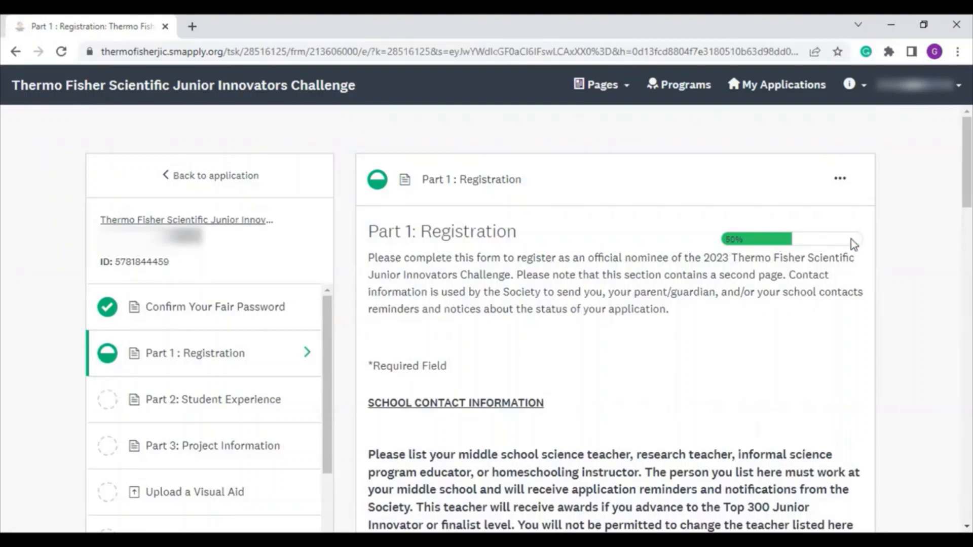
pyautogui.moveTo(631, 270)
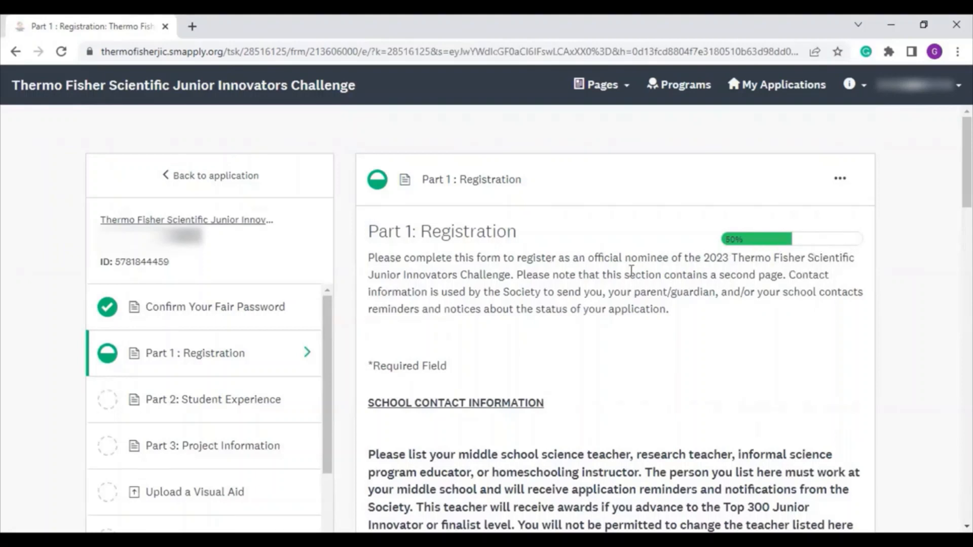
pyautogui.moveTo(590, 289)
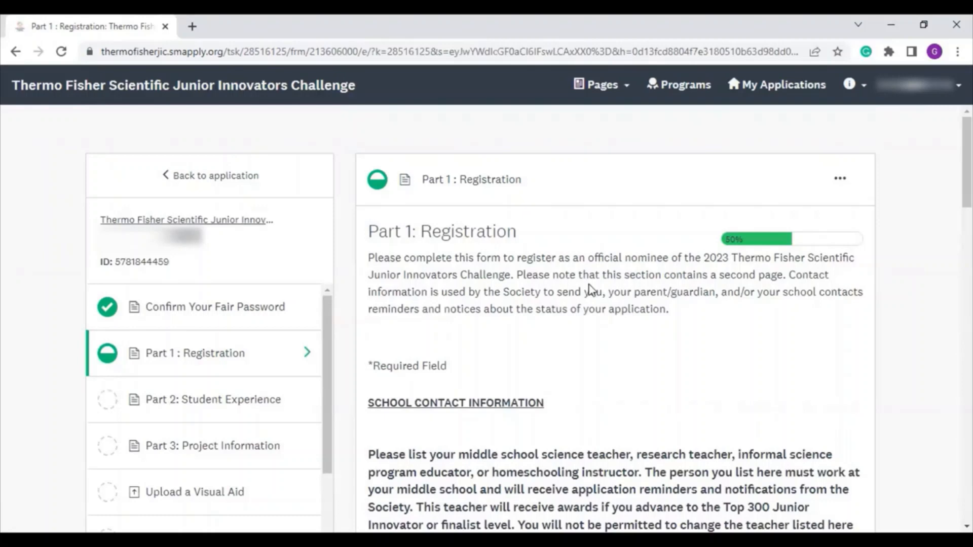
pyautogui.scroll(-3)
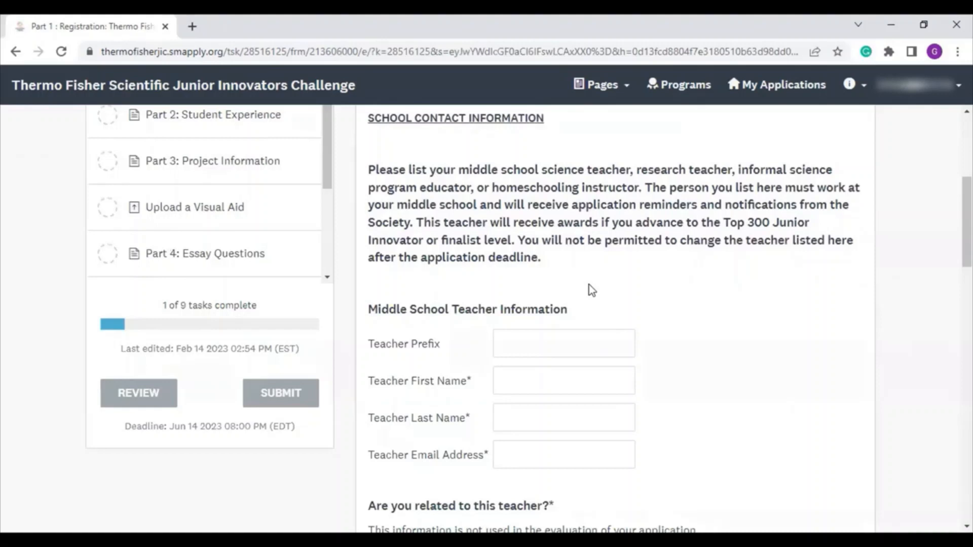
pyautogui.scroll(-3)
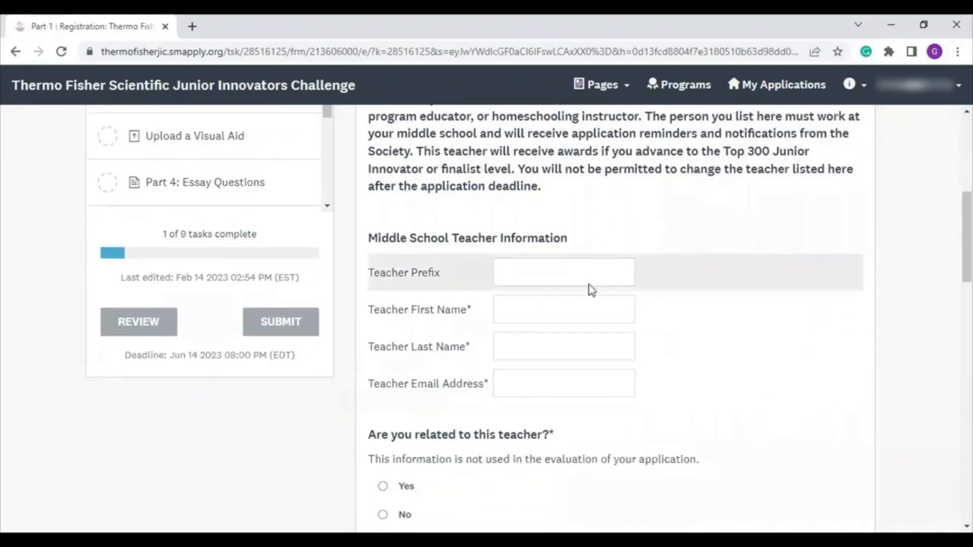
pyautogui.scroll(-3)
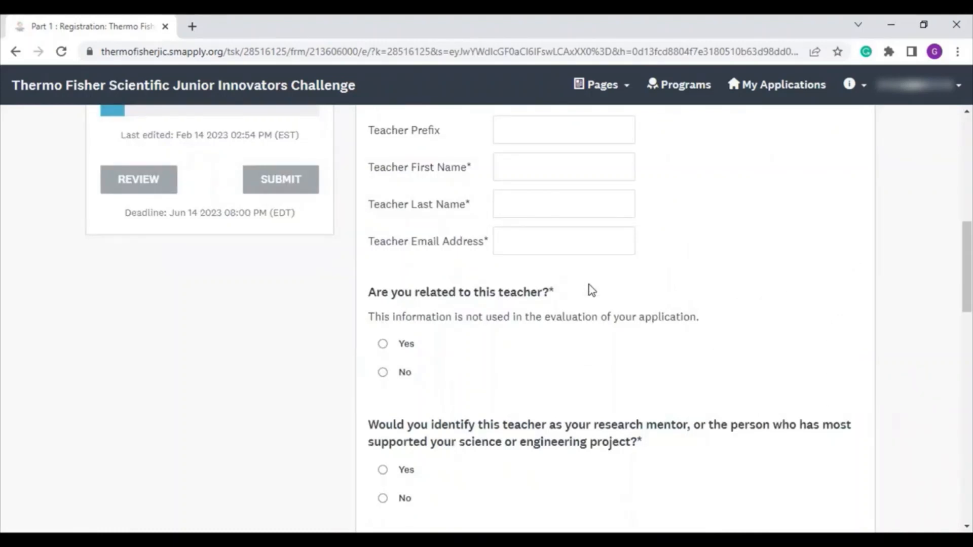
pyautogui.scroll(-3)
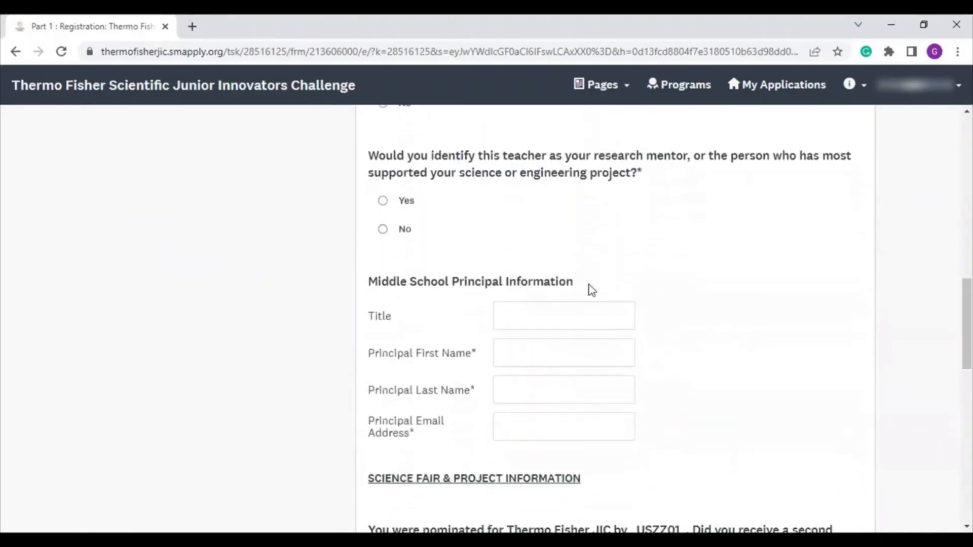
pyautogui.scroll(-3)
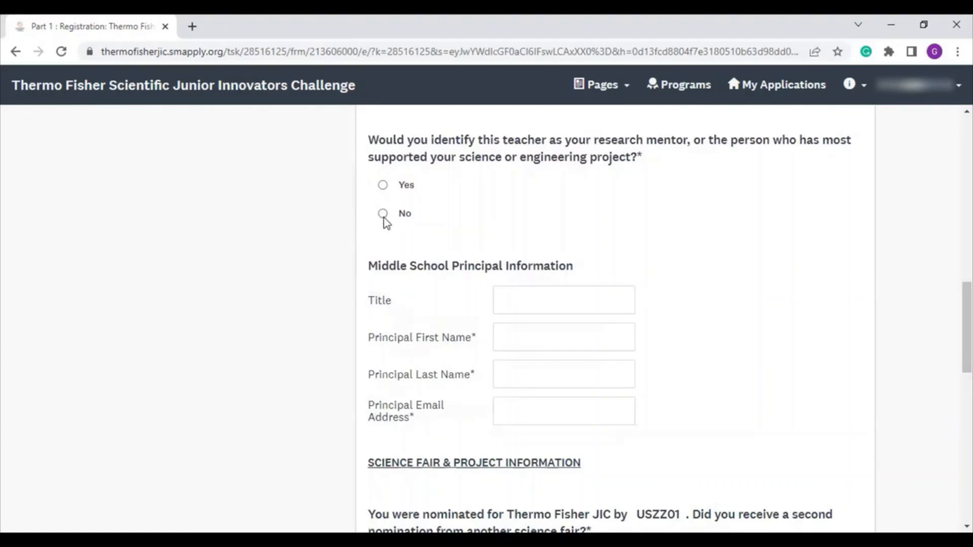
# Step: Choose No for the teacher-as-mentor question and review the new Project Mentor Information fields
pyautogui.click(382, 213)
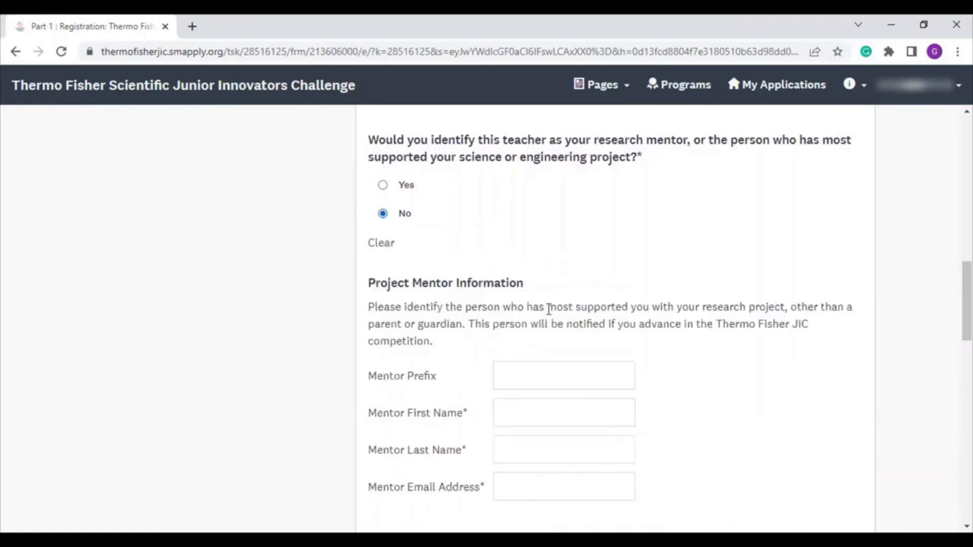
pyautogui.scroll(-3)
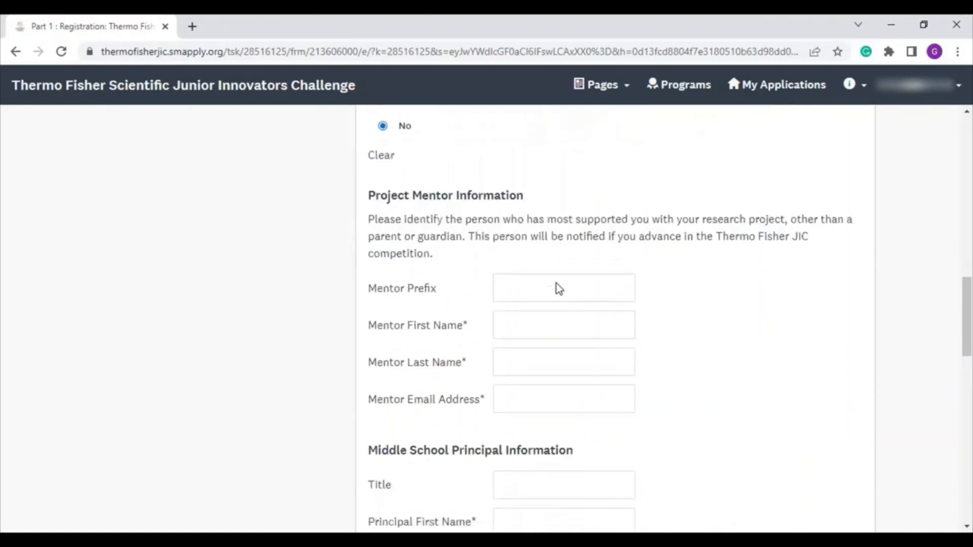
pyautogui.scroll(-3)
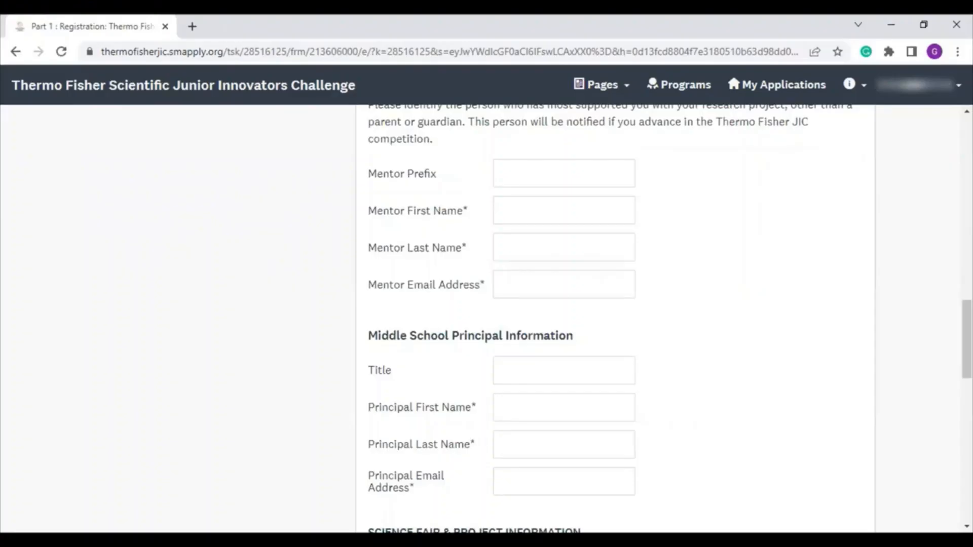
pyautogui.scroll(-3)
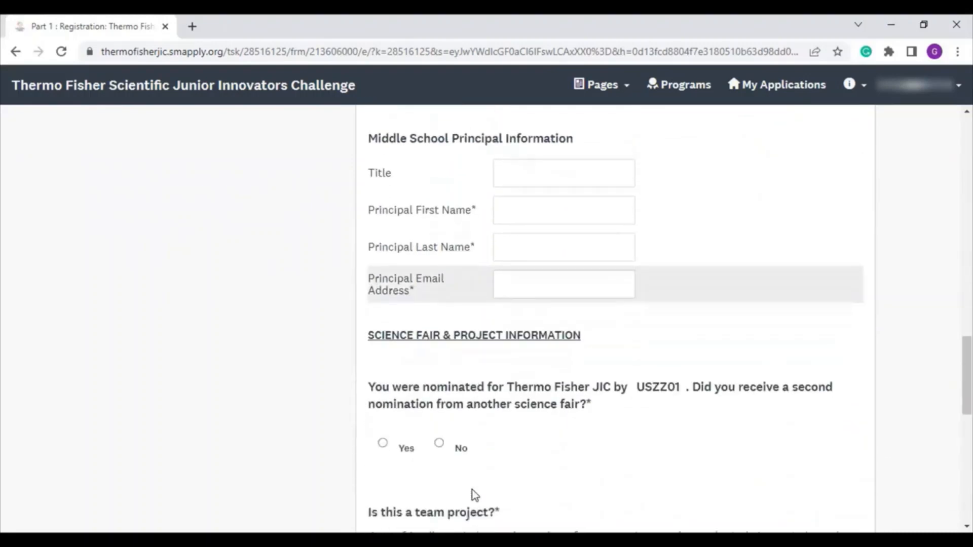
# Step: Choose Yes for receiving a second science fair nomination
pyautogui.scroll(3)
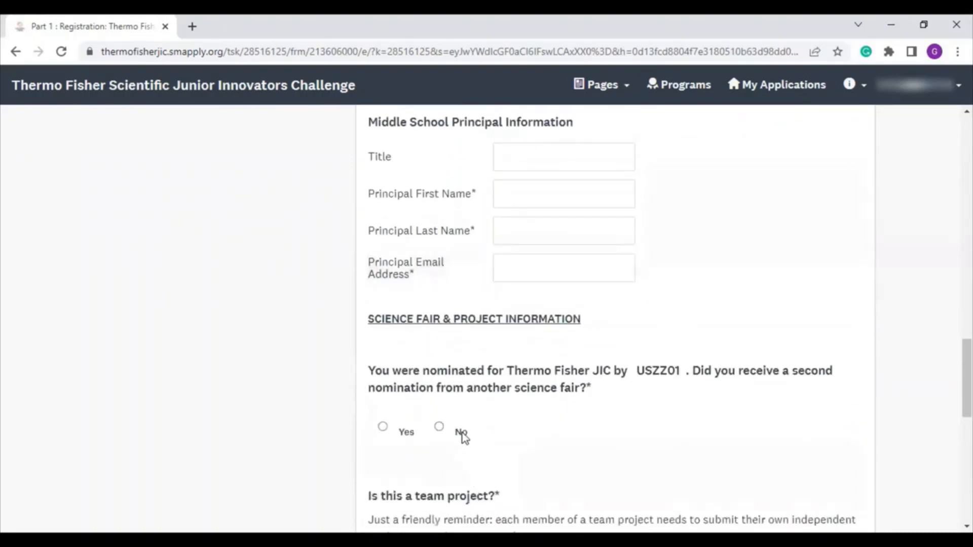
pyautogui.moveTo(422, 400)
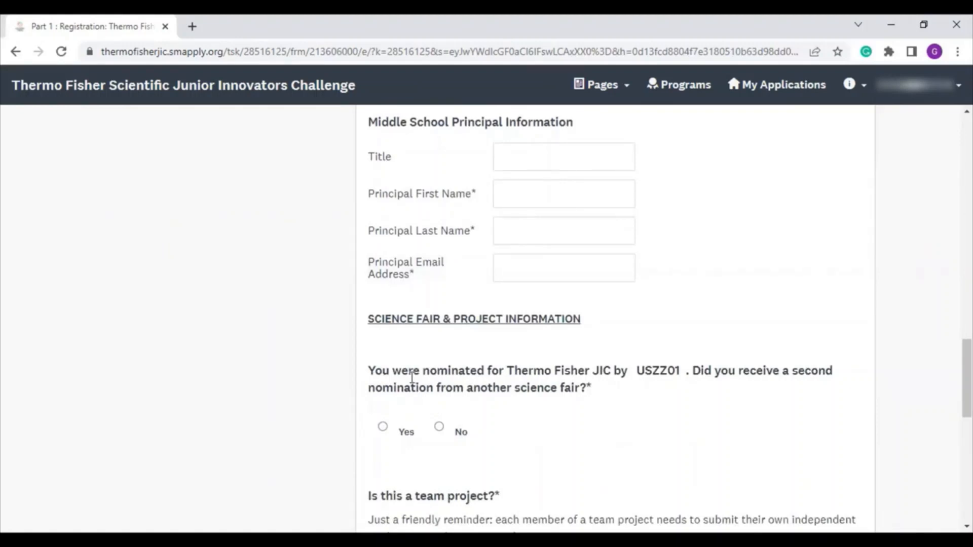
pyautogui.scroll(-3)
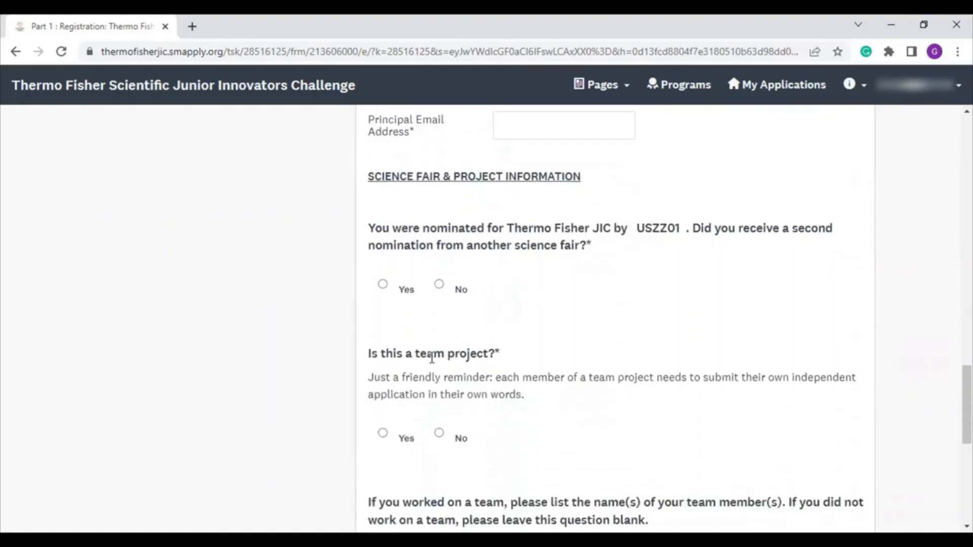
pyautogui.moveTo(442, 277)
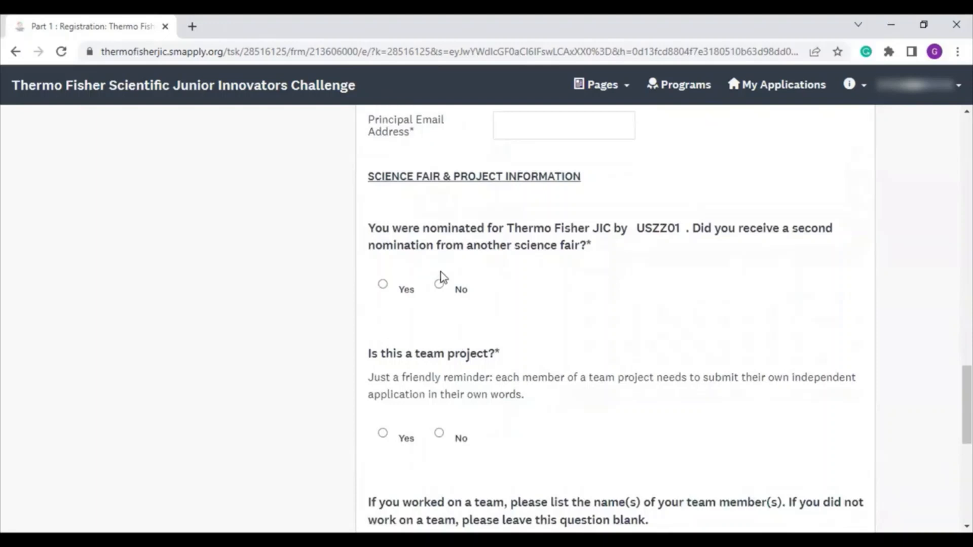
pyautogui.moveTo(414, 274)
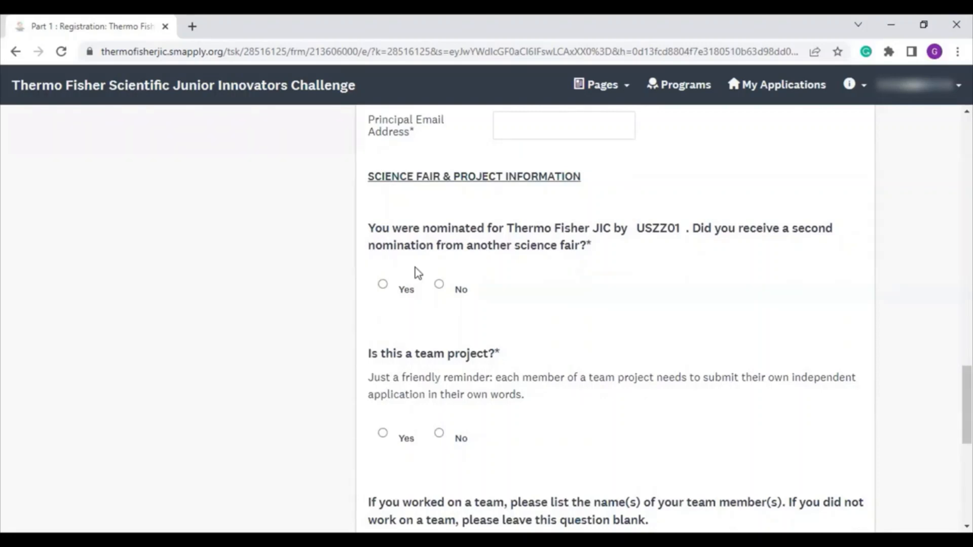
pyautogui.moveTo(390, 285)
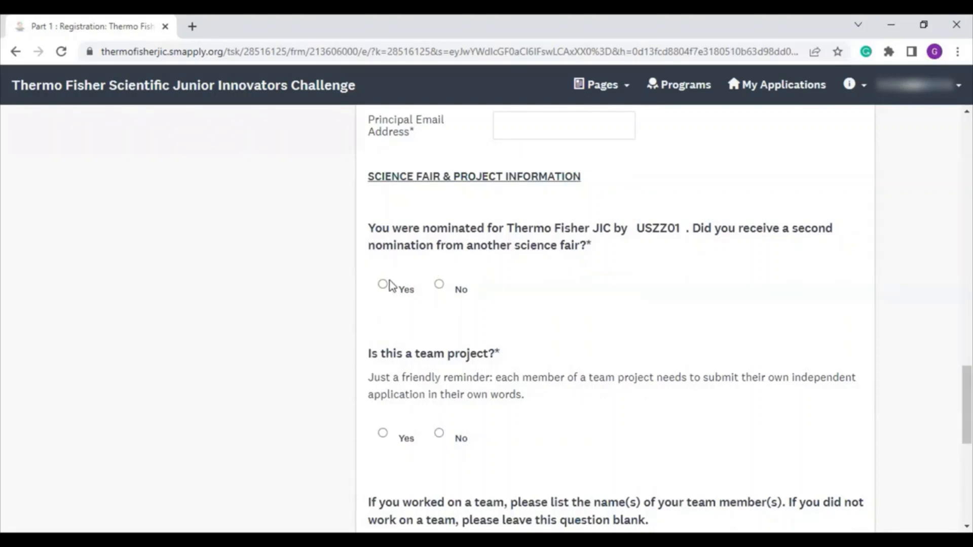
pyautogui.click(382, 284)
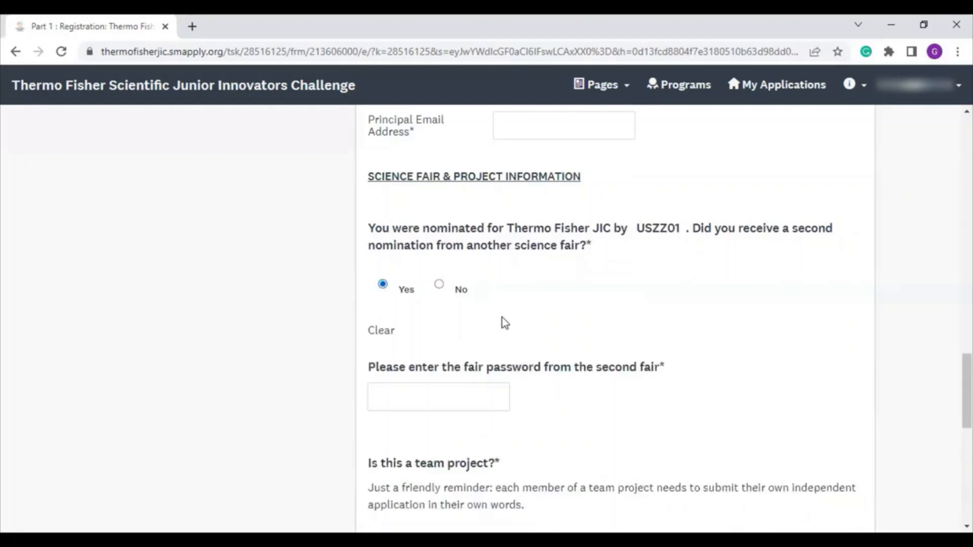
pyautogui.scroll(-3)
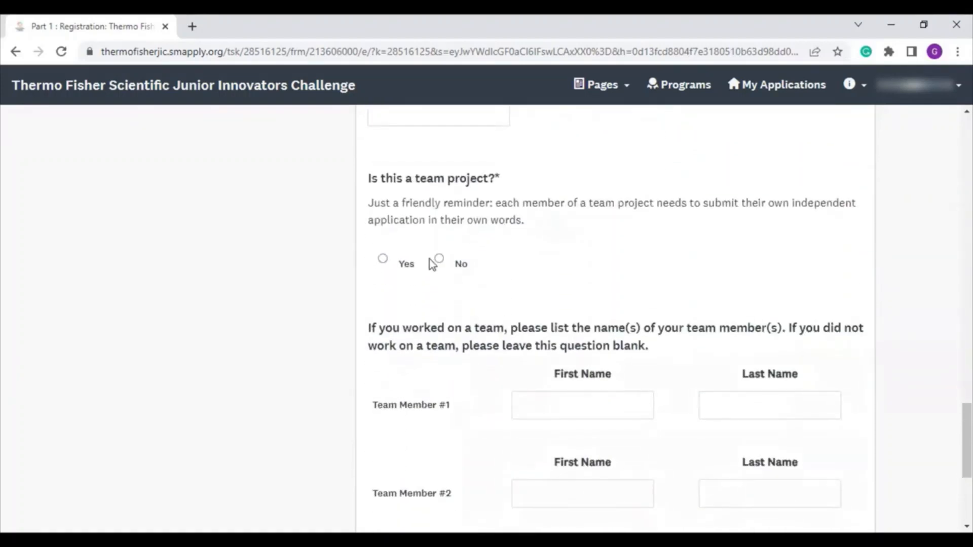
pyautogui.moveTo(460, 279)
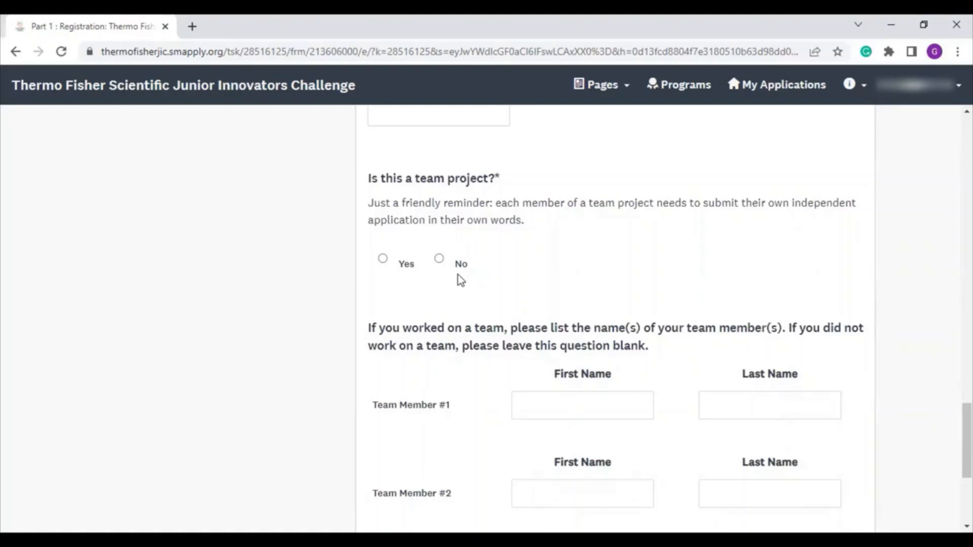
pyautogui.scroll(-3)
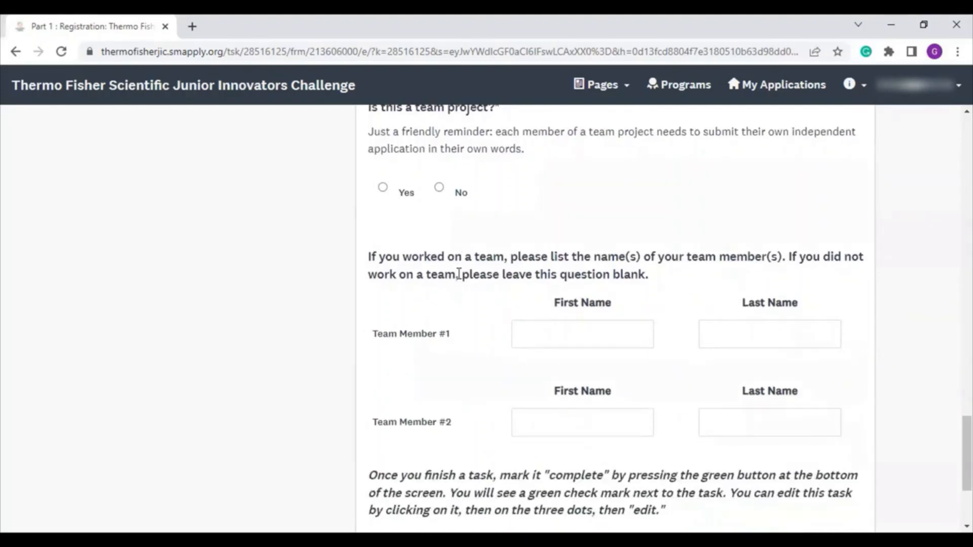
pyautogui.scroll(-3)
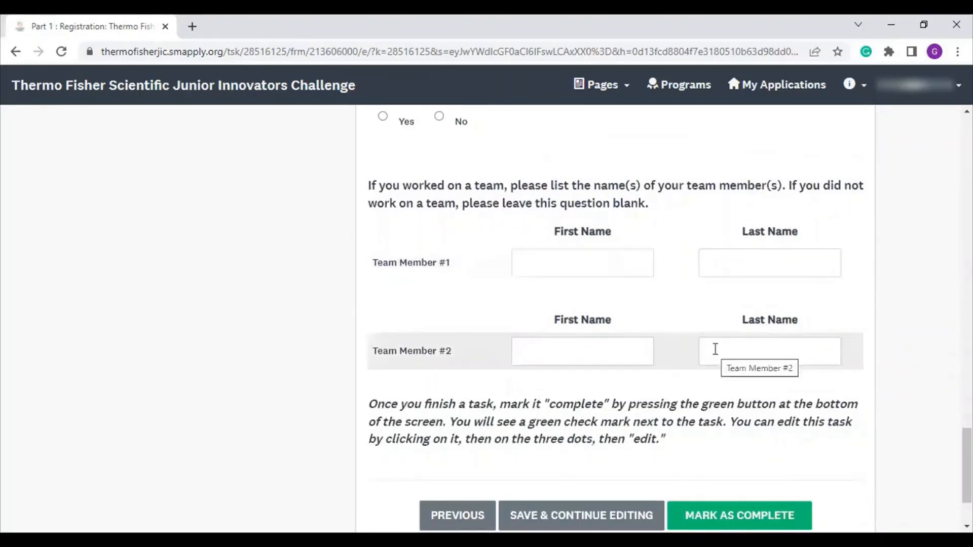
pyautogui.moveTo(625, 346)
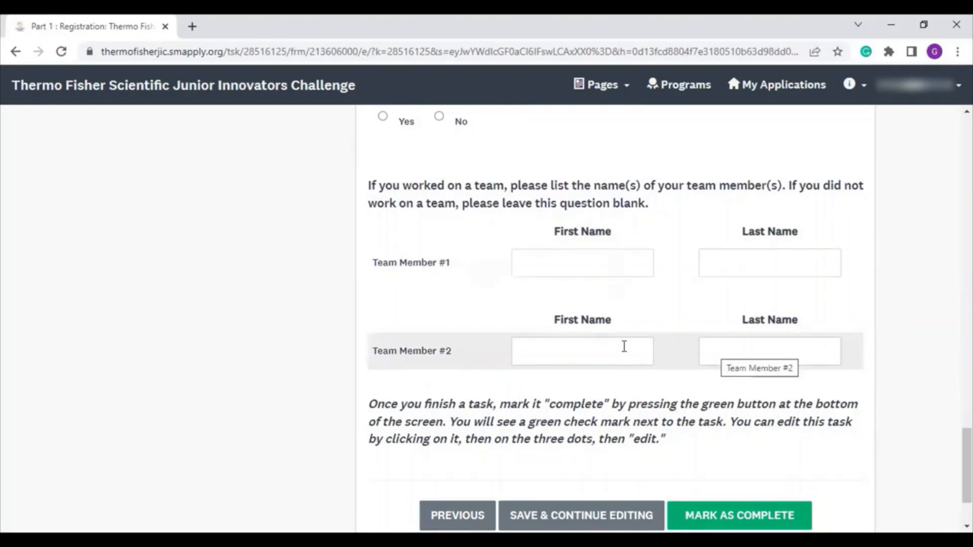
pyautogui.scroll(-3)
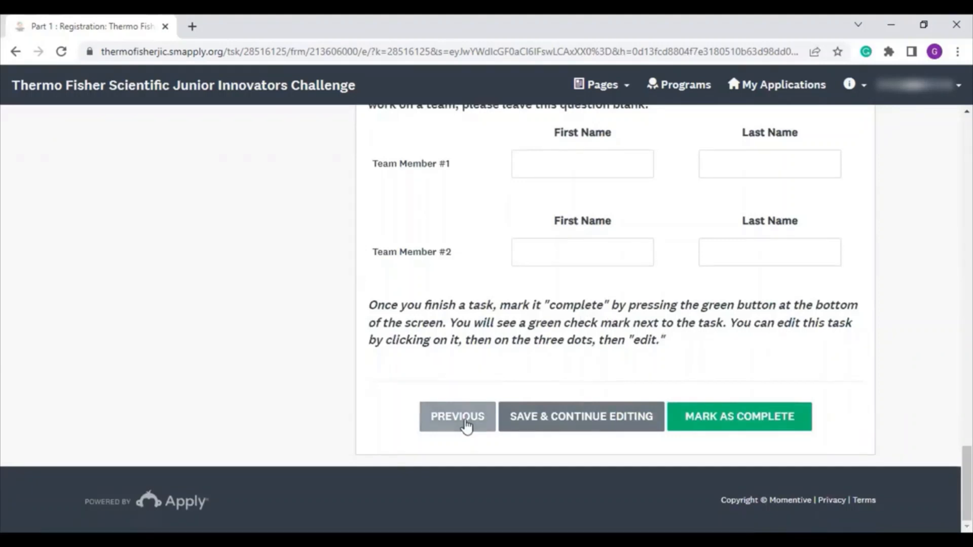
pyautogui.moveTo(698, 361)
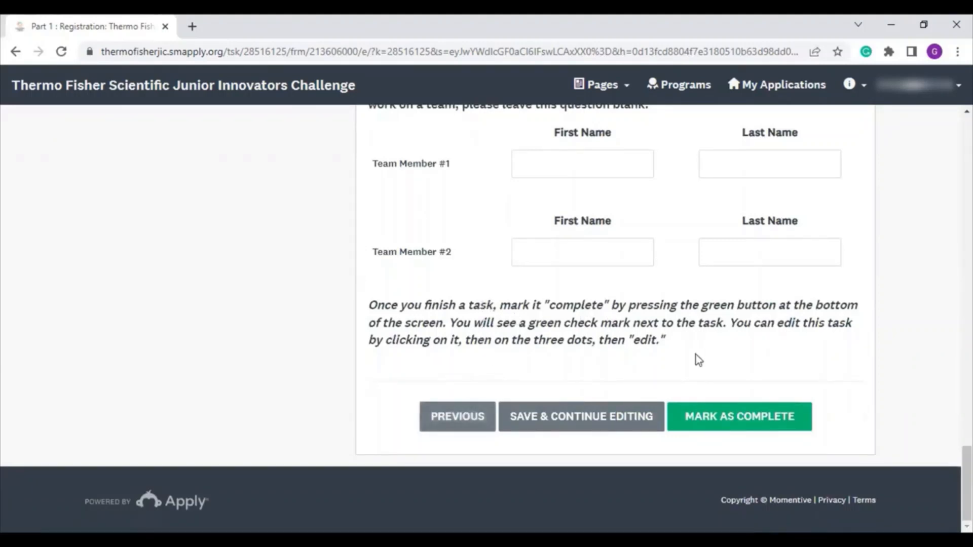
pyautogui.moveTo(690, 343)
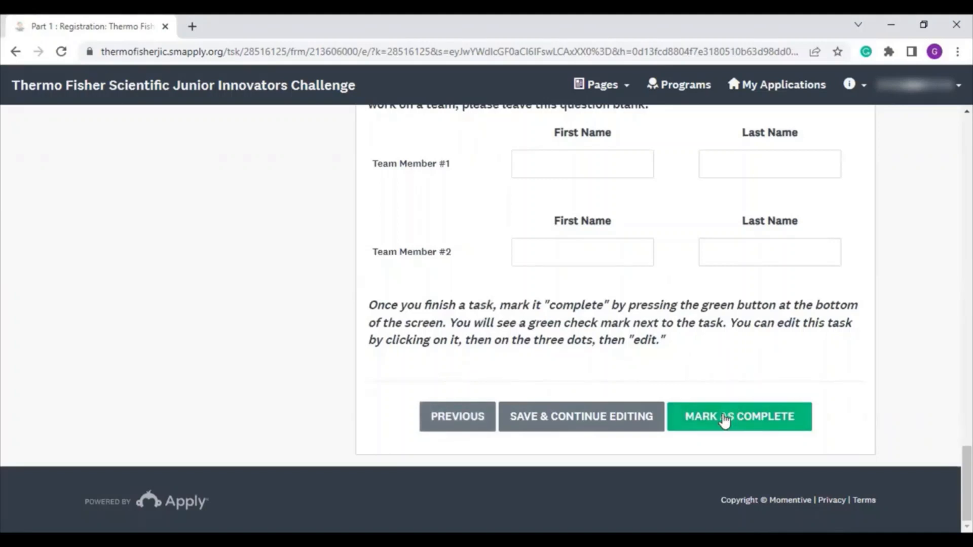
pyautogui.moveTo(726, 396)
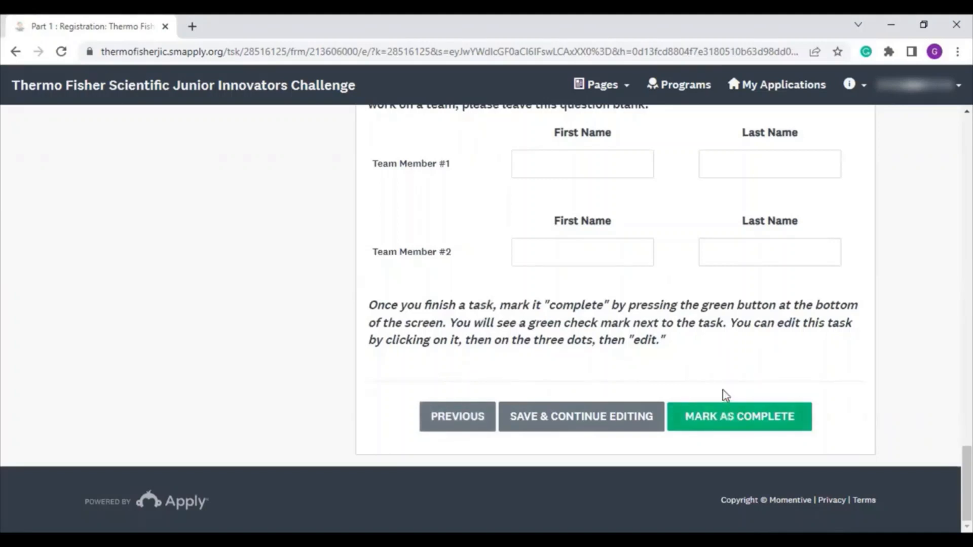
# Step: Mark Part 1: Registration complete, then choose Edit from its three-dot menu
pyautogui.click(738, 417)
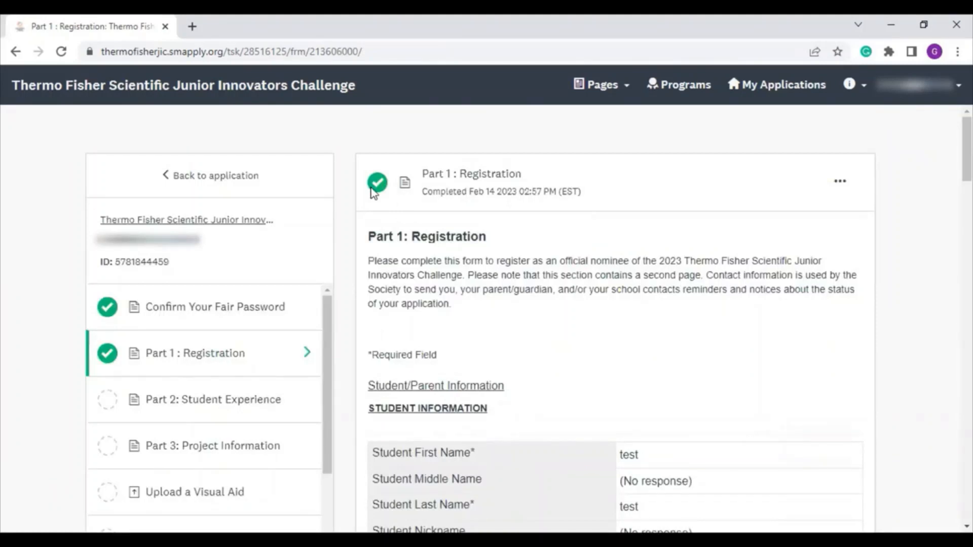
pyautogui.moveTo(666, 211)
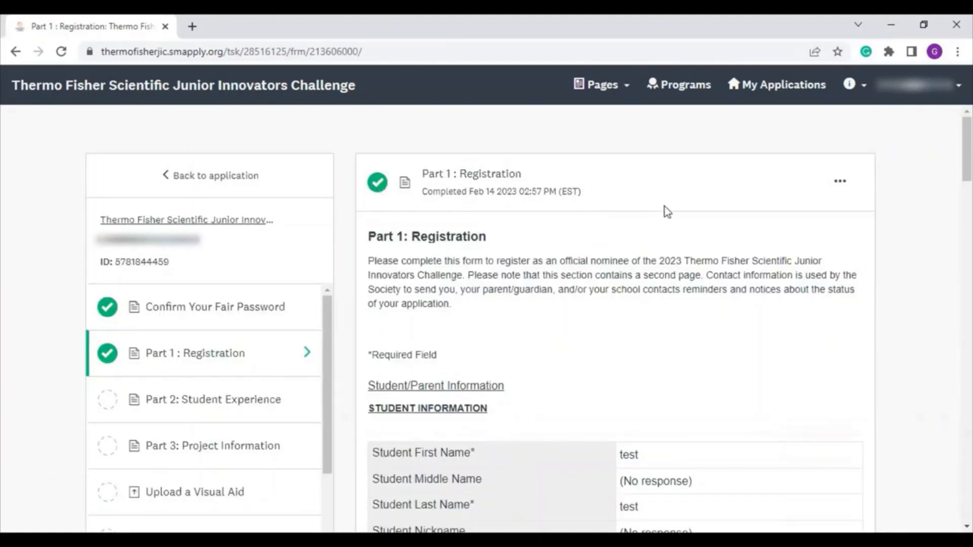
pyautogui.click(839, 182)
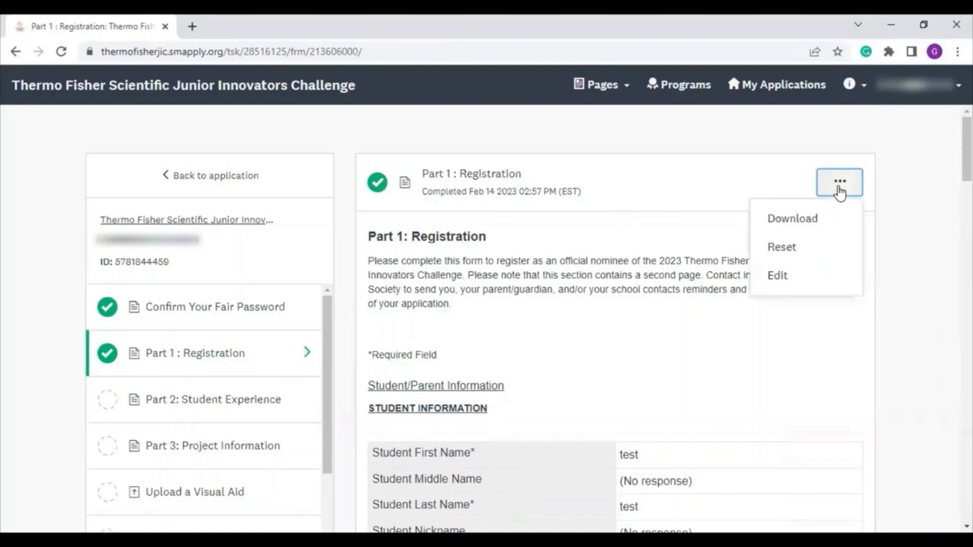
pyautogui.moveTo(777, 274)
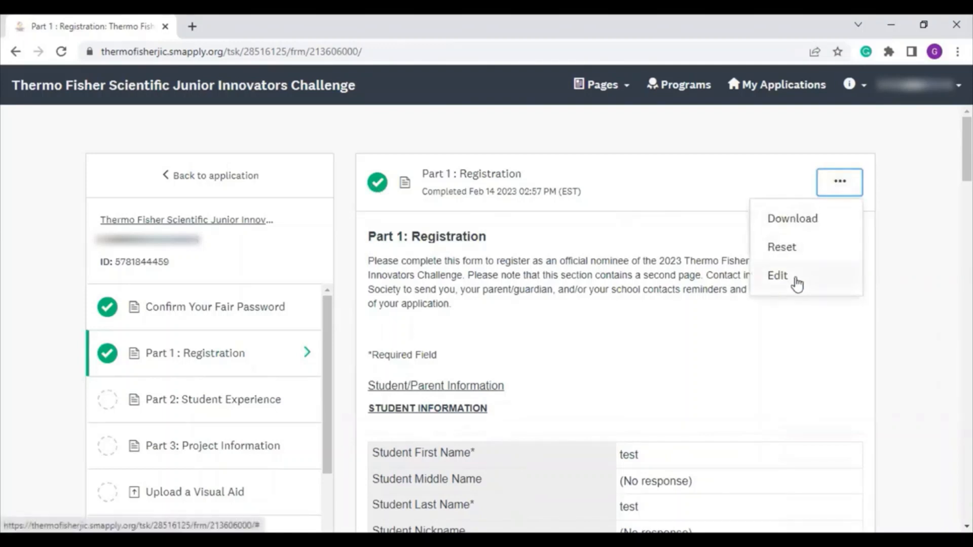
pyautogui.click(776, 276)
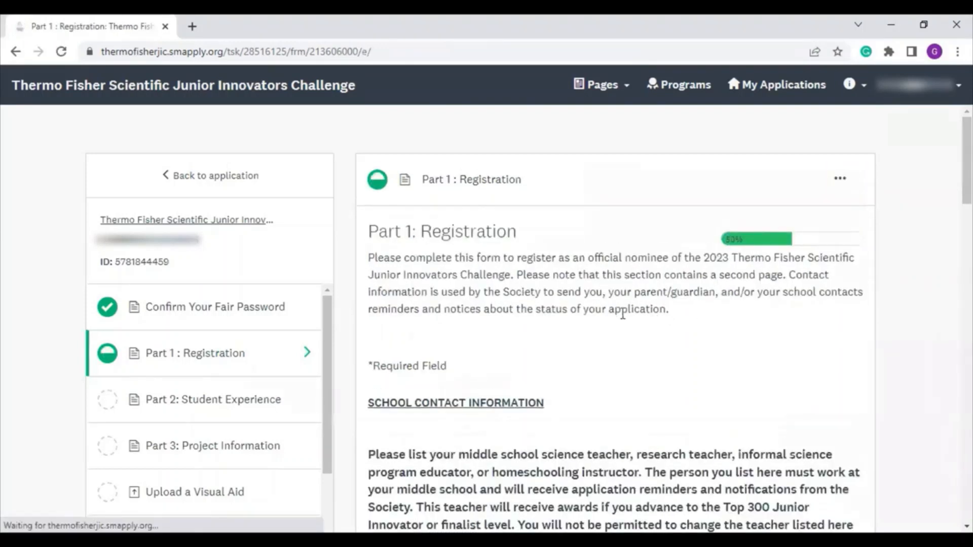
pyautogui.moveTo(611, 329)
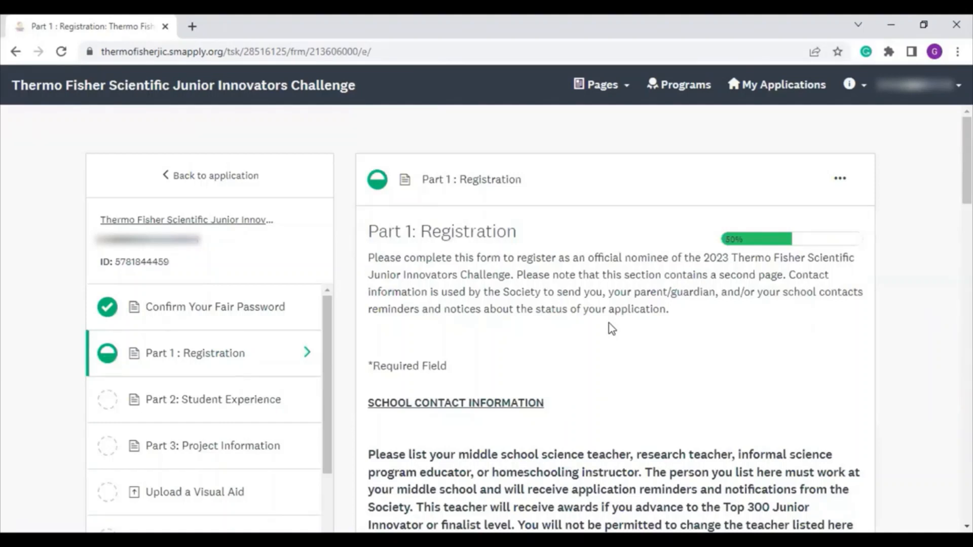
pyautogui.click(840, 180)
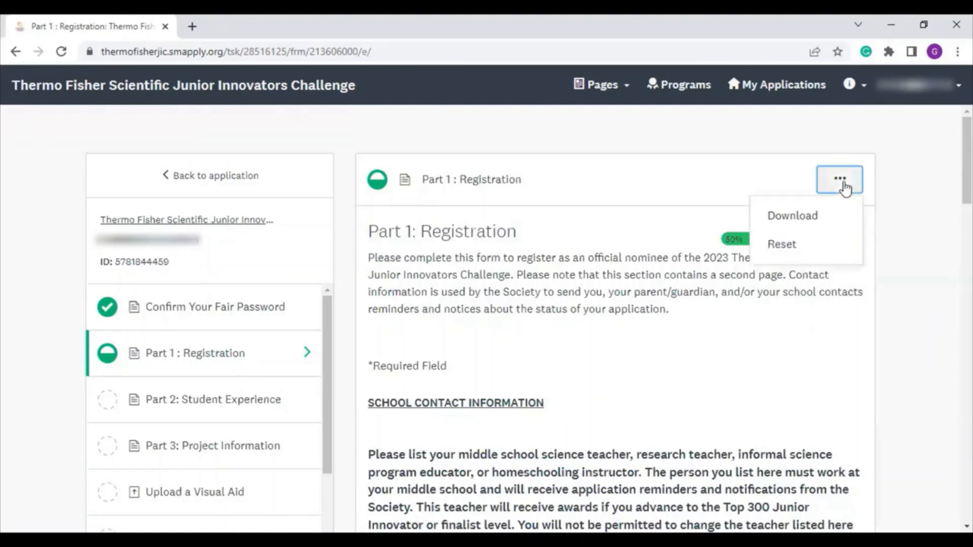
pyautogui.moveTo(760, 328)
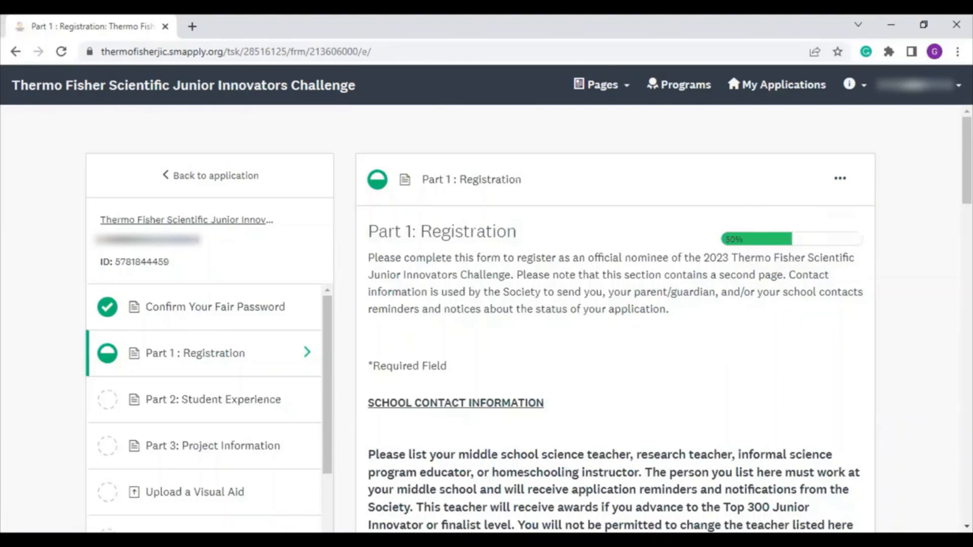
pyautogui.moveTo(297, 466)
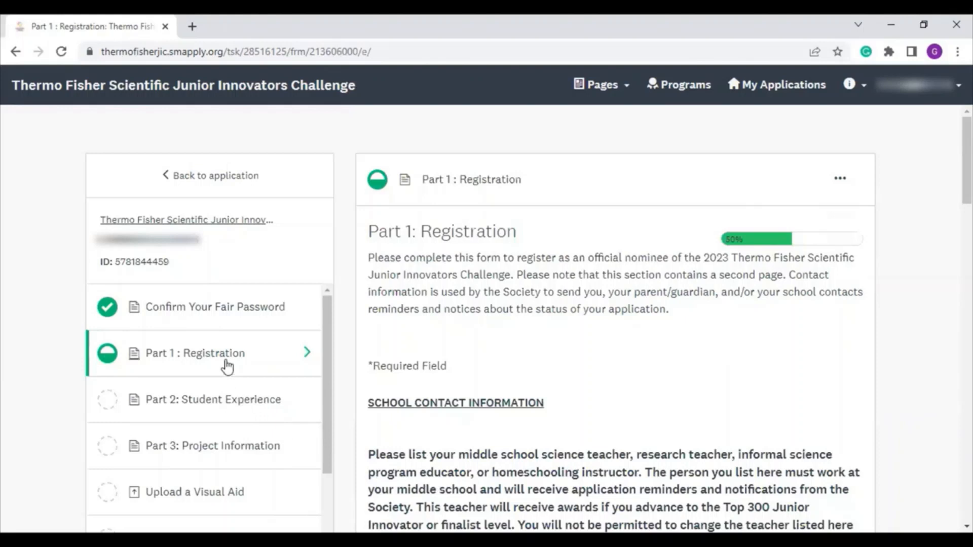
pyautogui.moveTo(212, 406)
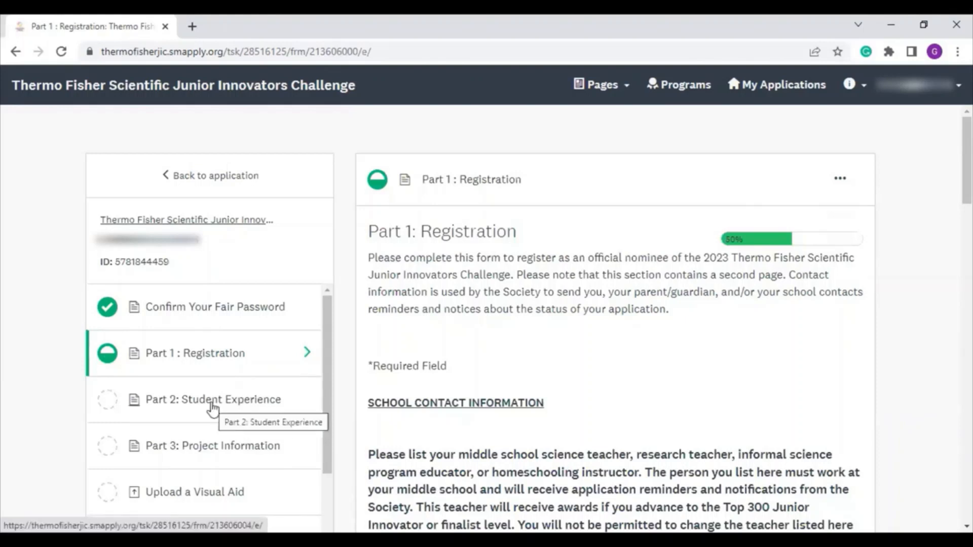